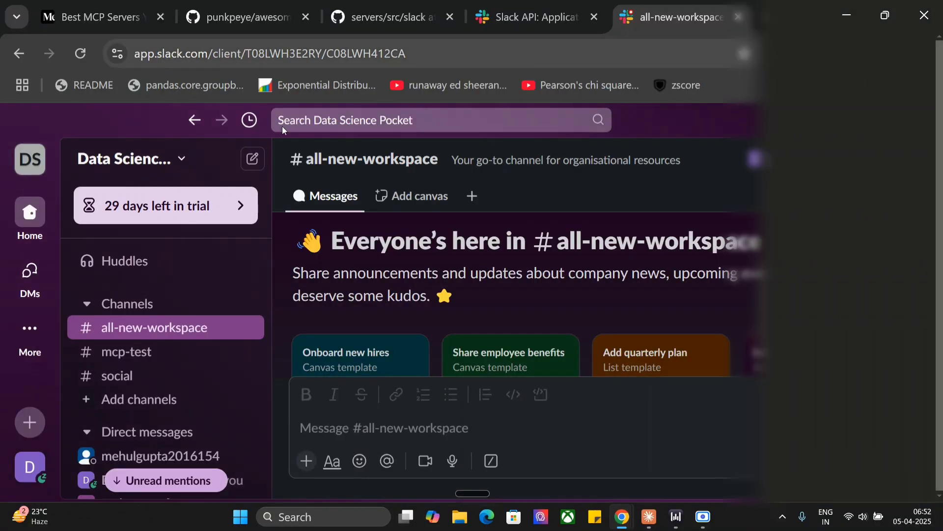
Bring Claude Desktop forward and review its available MCP tools.
click(648, 517)
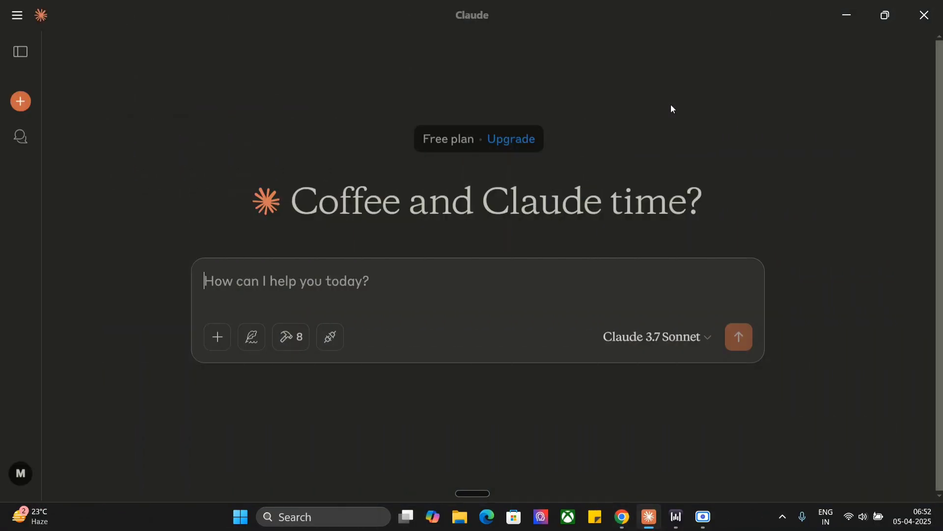
mouse_move(290, 336)
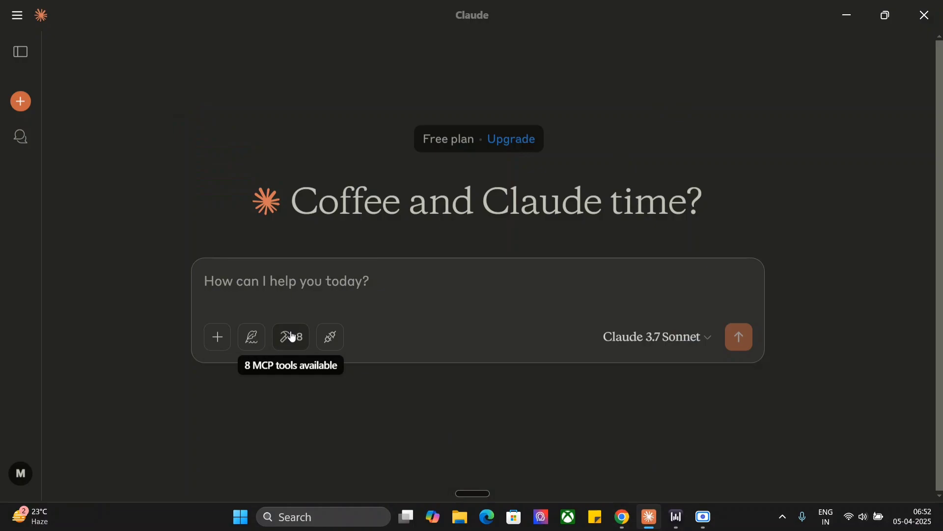
click(290, 336)
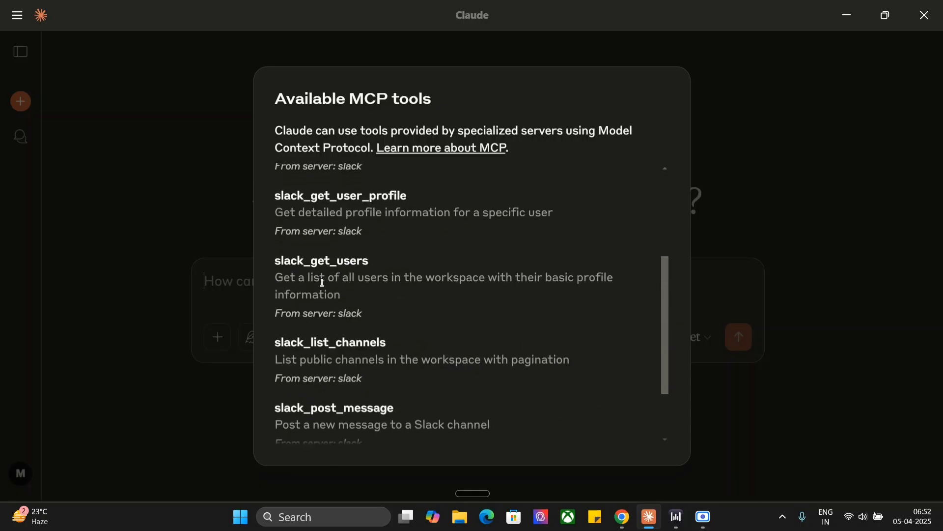
scroll(down, 3)
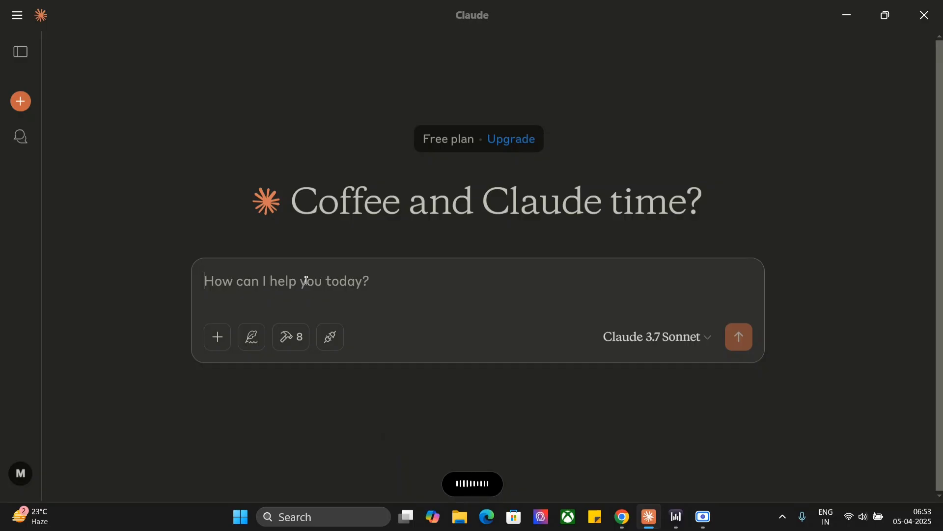
Ask Claude to post a good-time message in MCP testing, allowing both Slack tools.
text(Post a message in the group MCP testing telling that you are having a good time today)
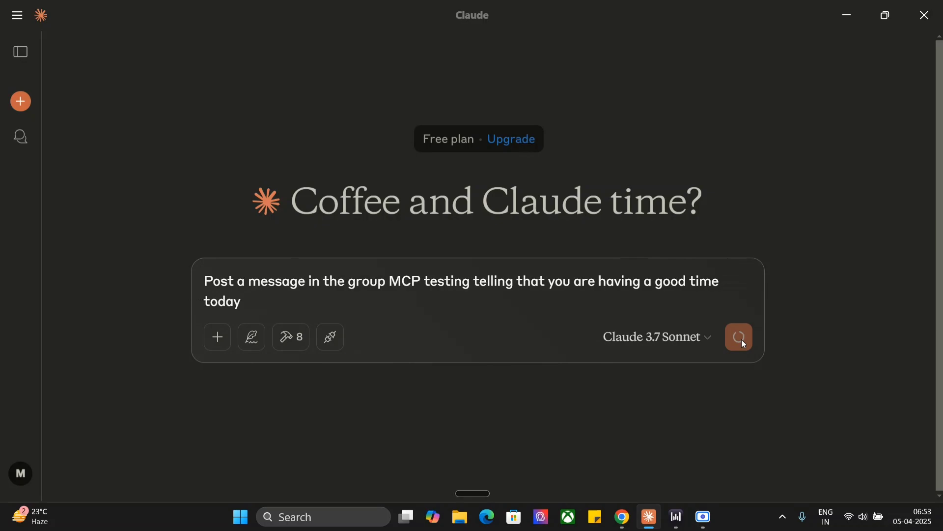
click(738, 336)
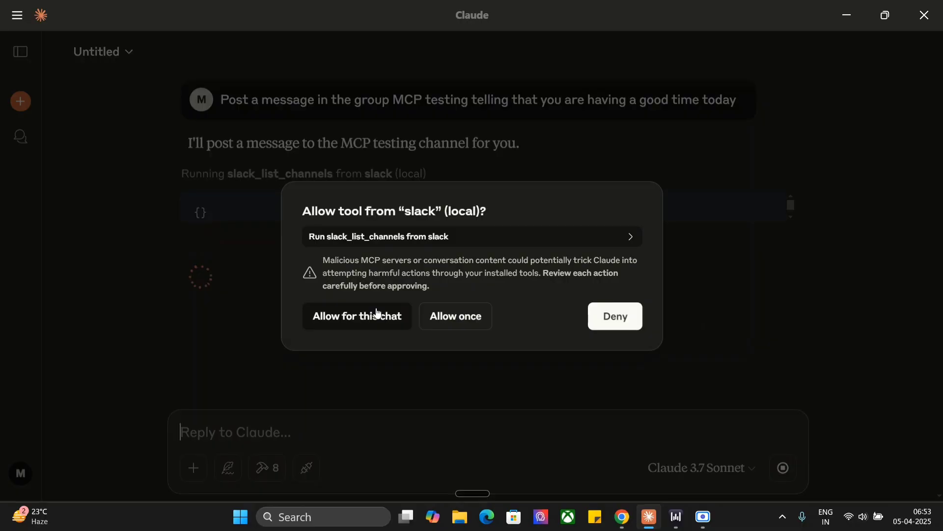
click(357, 316)
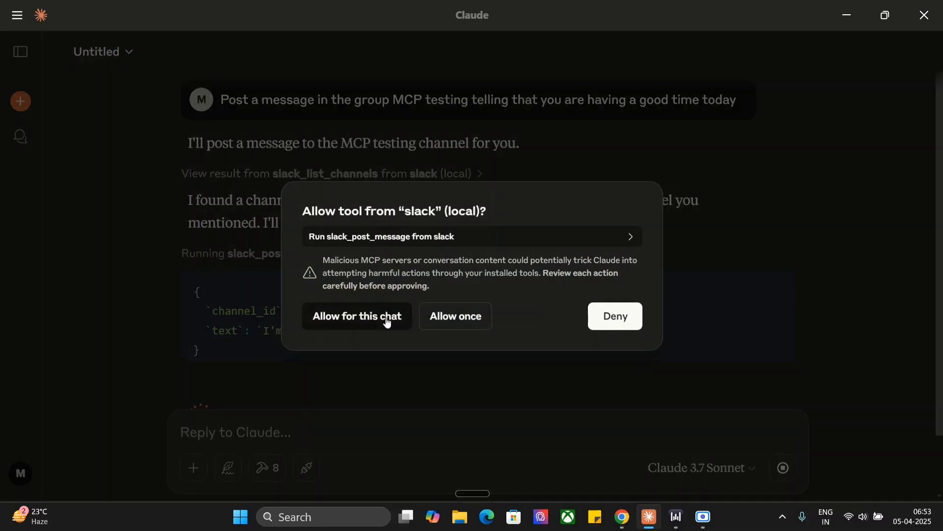
click(356, 316)
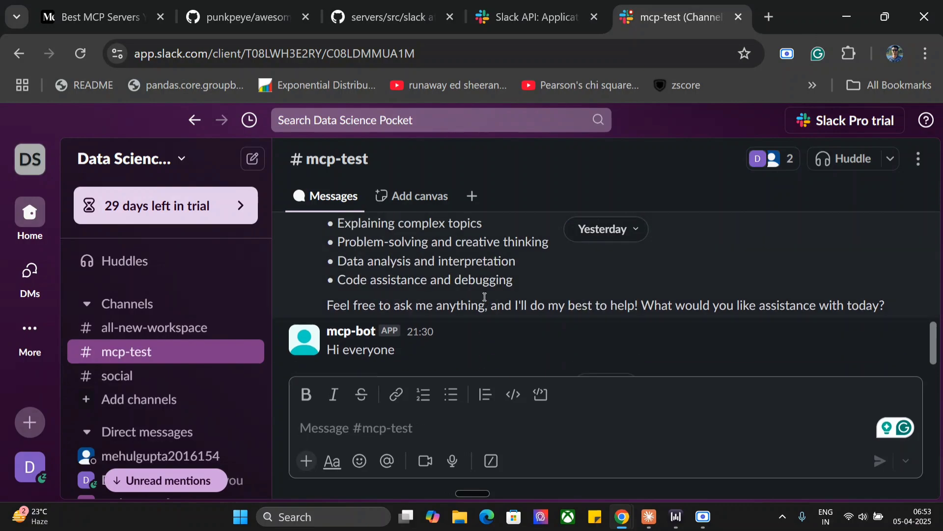
click(649, 516)
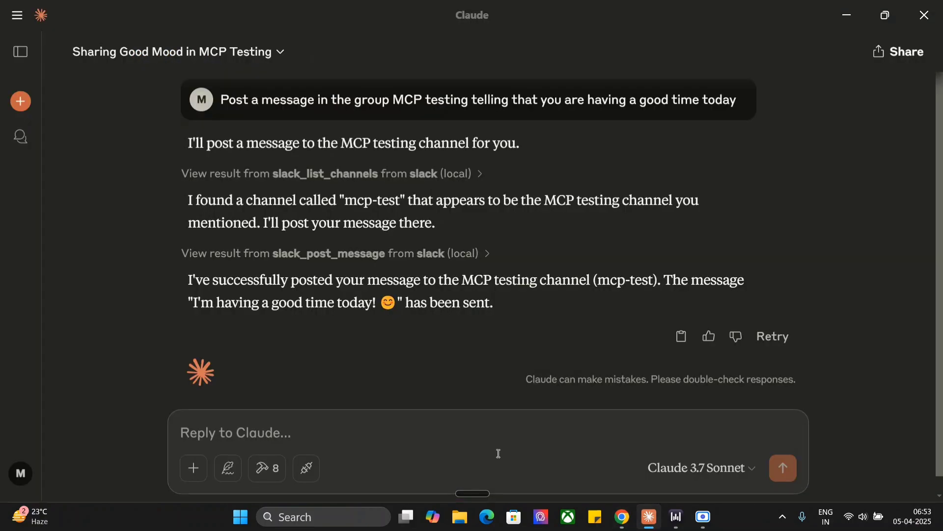
Review the MCP tools and request all workspace users without email IDs.
click(267, 468)
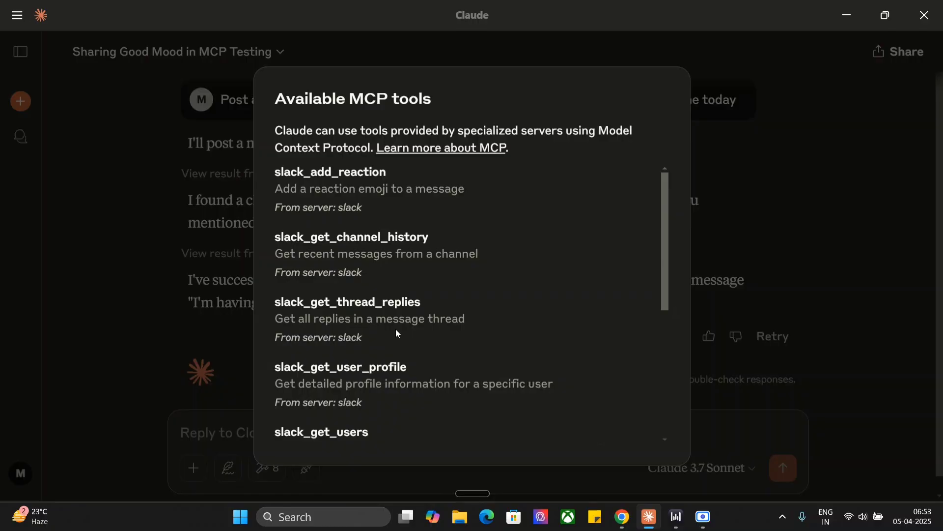
scroll(down, 3)
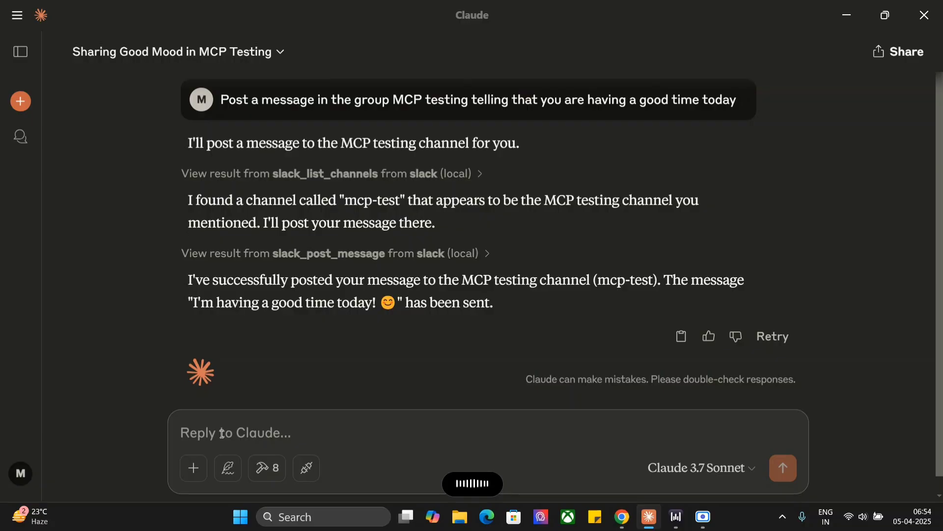
text(Get the list of all users present in the workspace. Don't show their email ID)
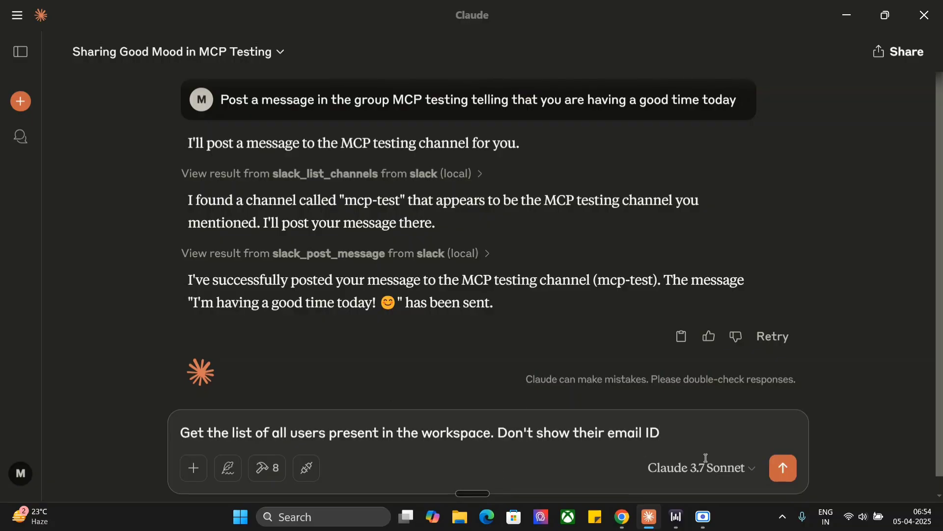
click(783, 467)
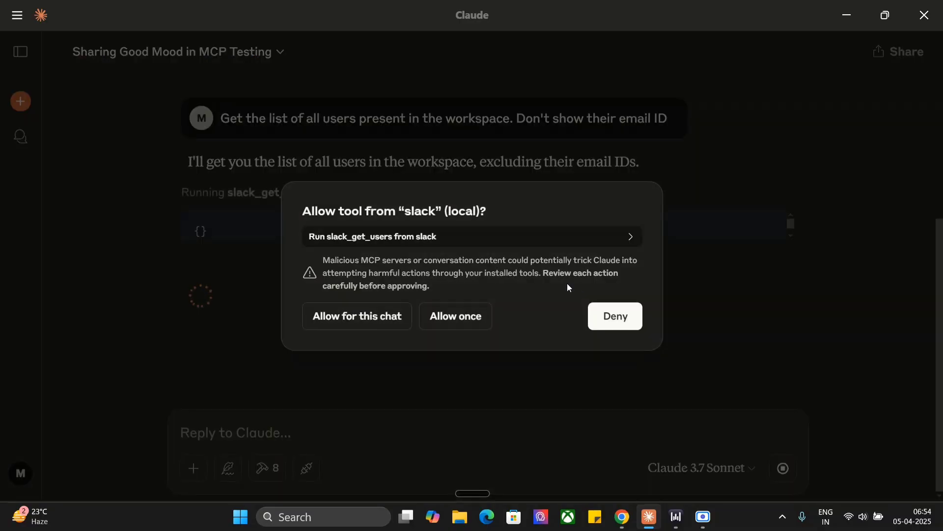
Allow slack_get_users, scroll the user list reply, and recheck the tools list.
click(356, 316)
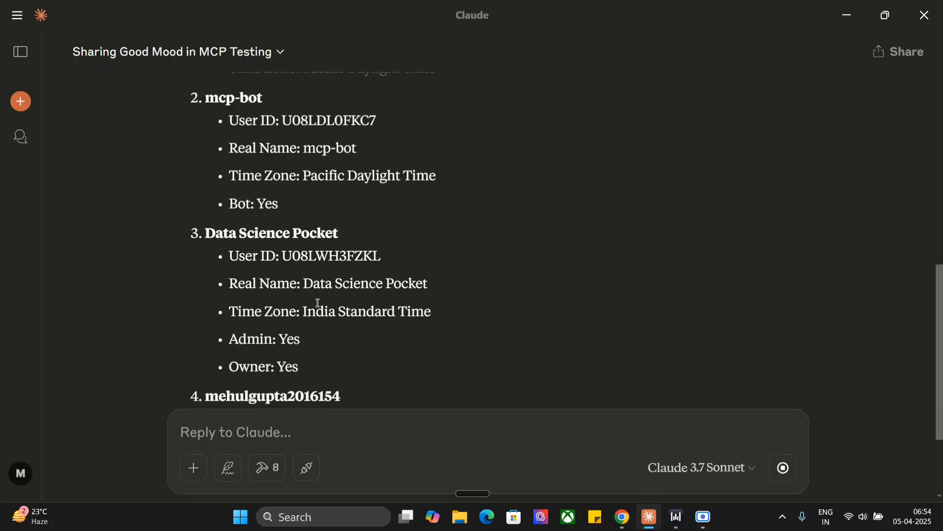
scroll(down, 3)
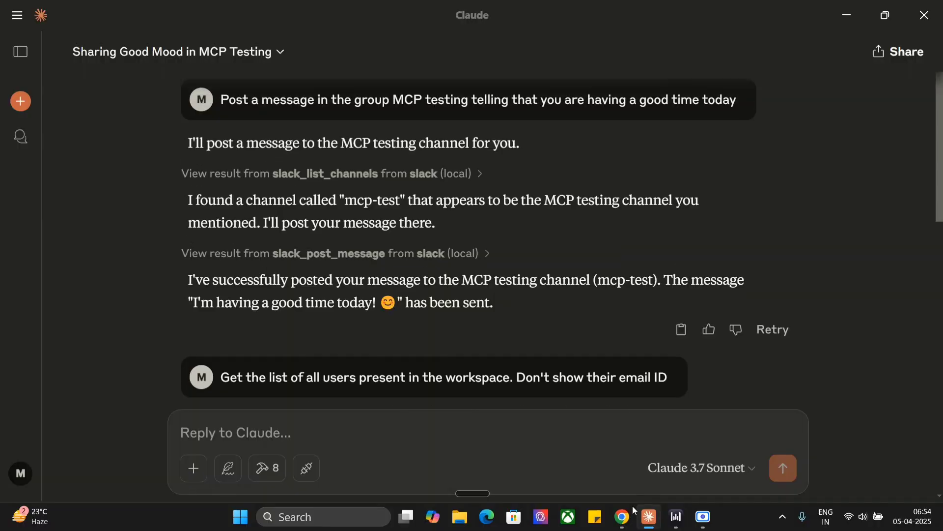
click(265, 468)
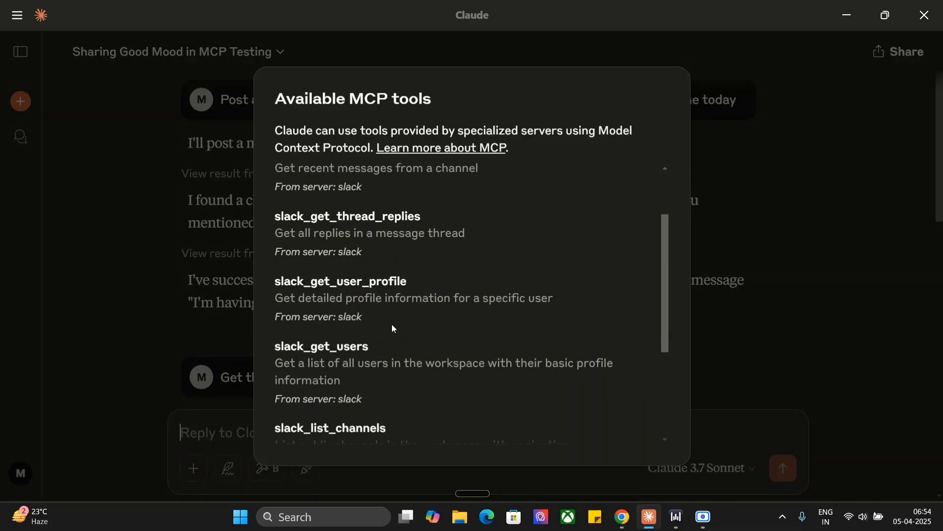
scroll(down, 3)
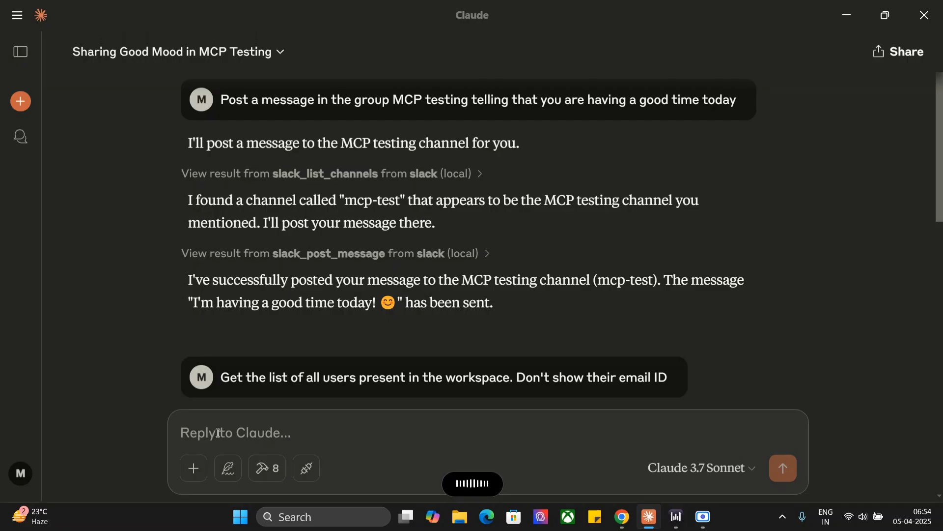
text(What are the different channels present in the workspace?)
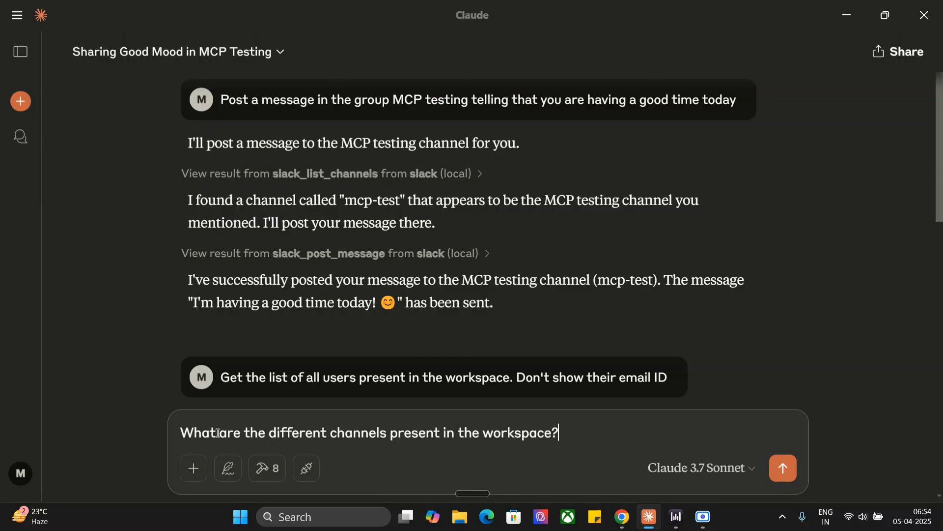
click(783, 467)
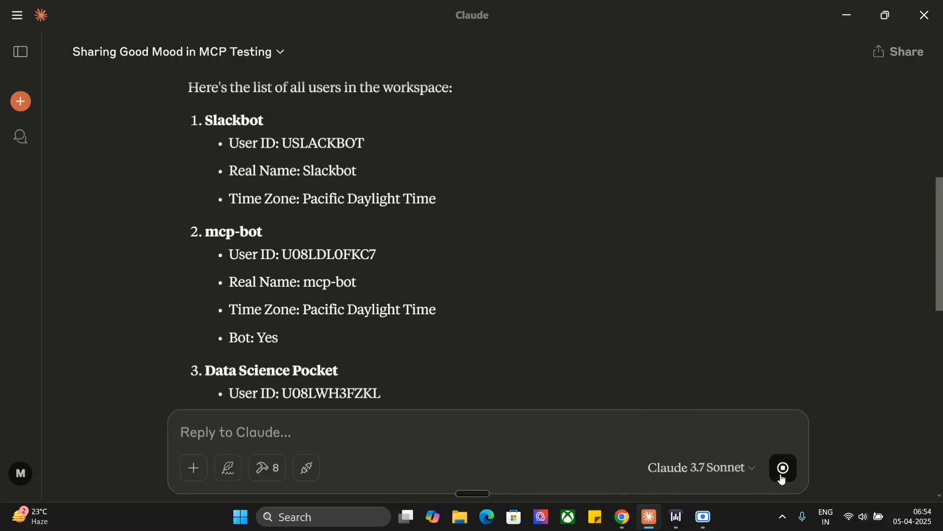
click(782, 468)
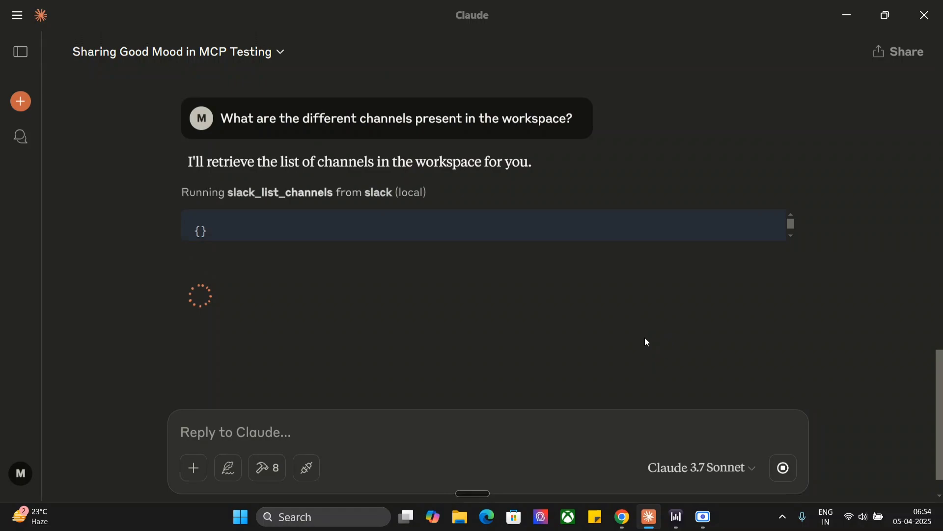
mouse_move(367, 324)
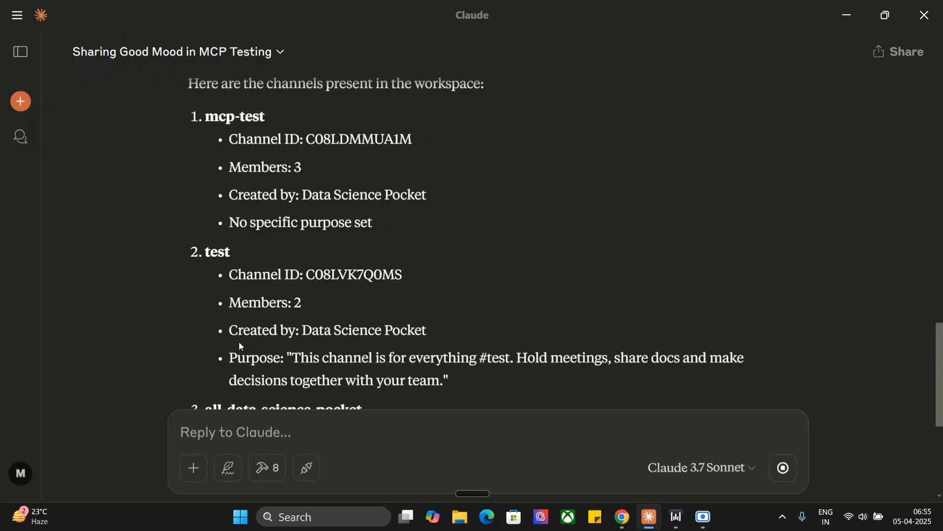
scroll(down, 3)
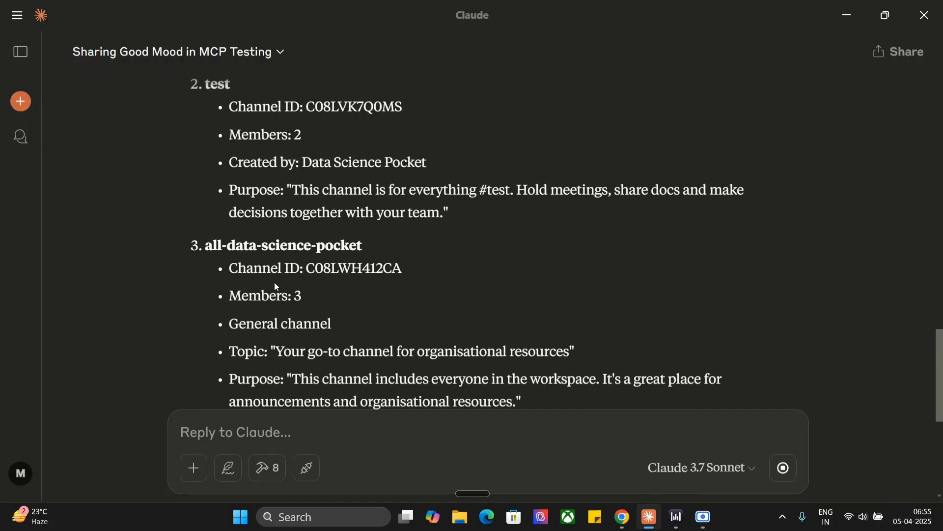
scroll(down, 3)
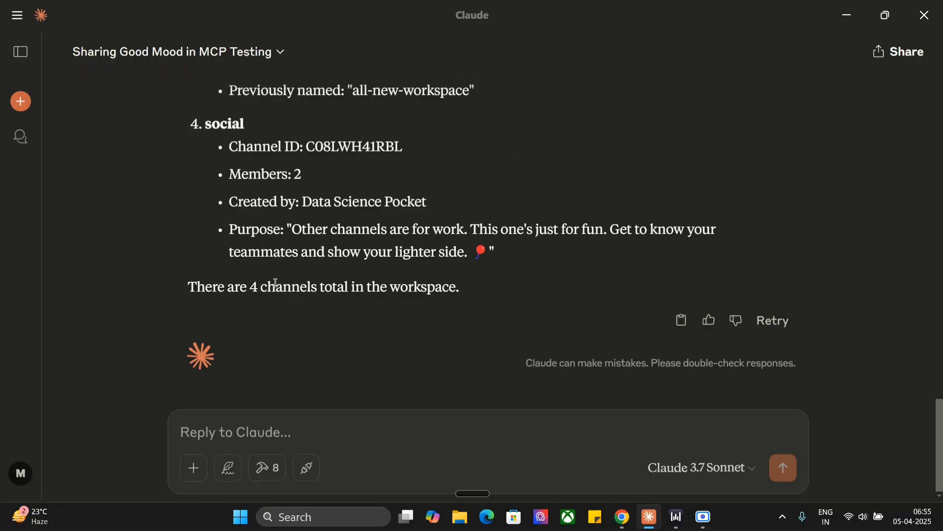
scroll(down, 3)
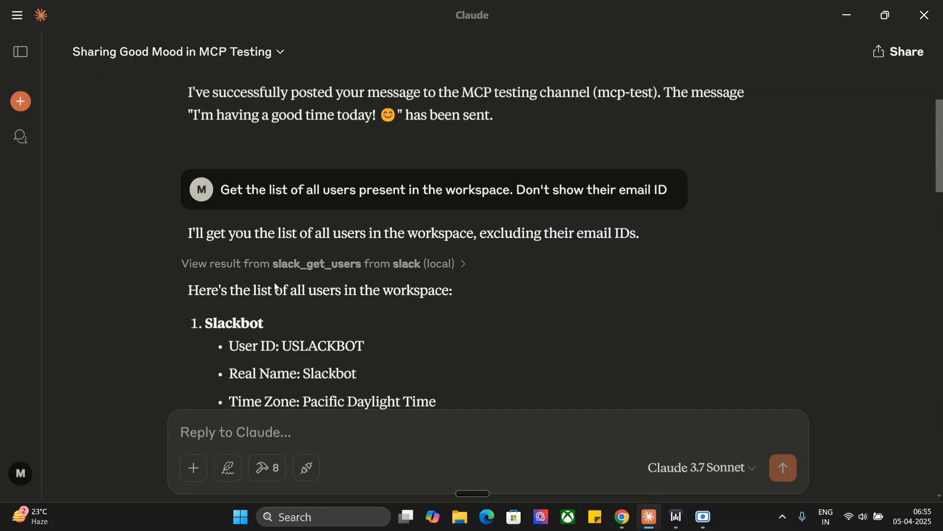
scroll(down, 3)
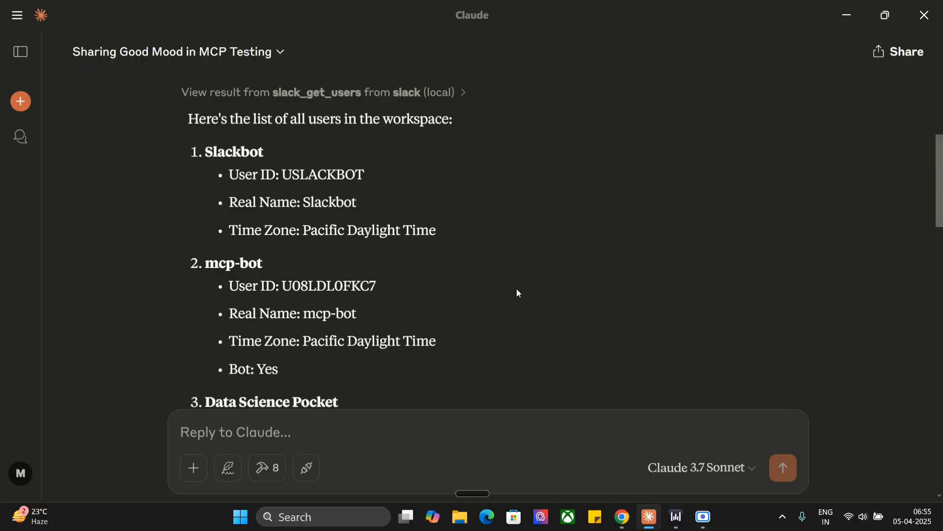
click(648, 516)
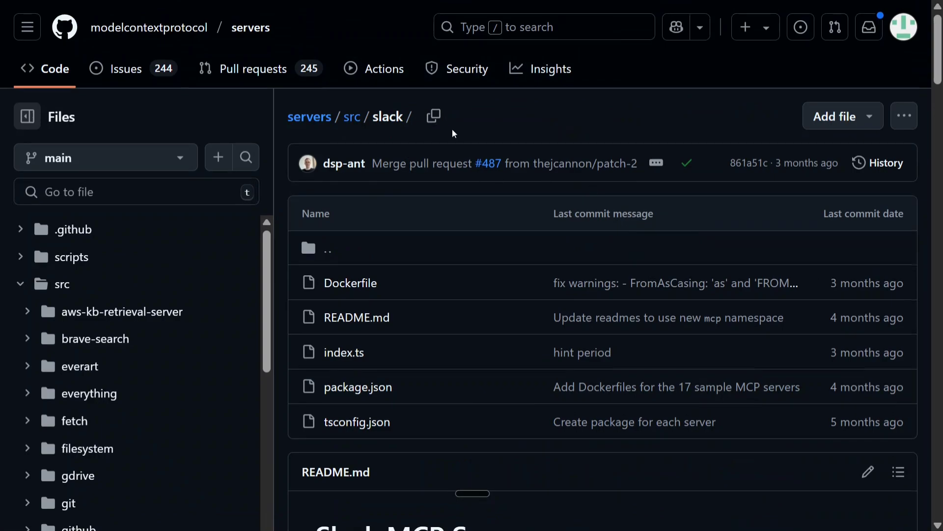
Scroll the Slack README to Setup and open the Slack Apps page link's context menu.
scroll(down, 3)
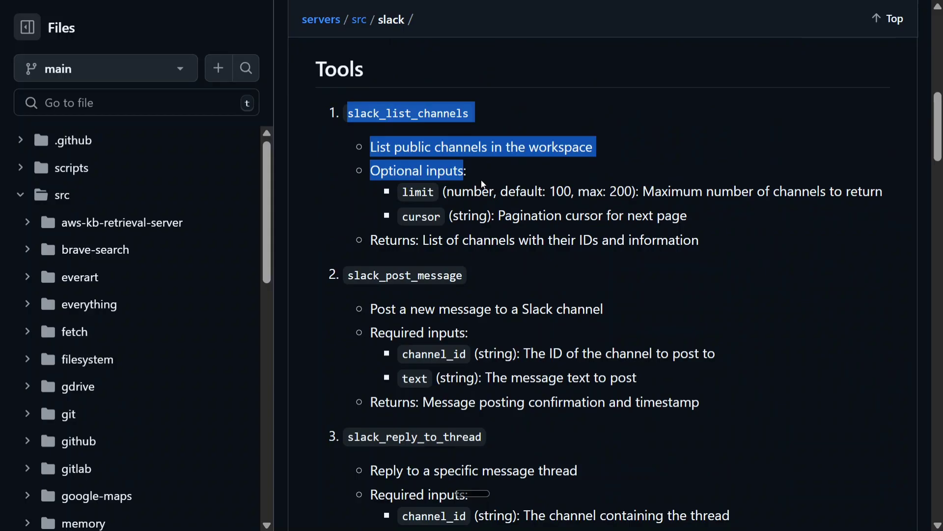
scroll(down, 3)
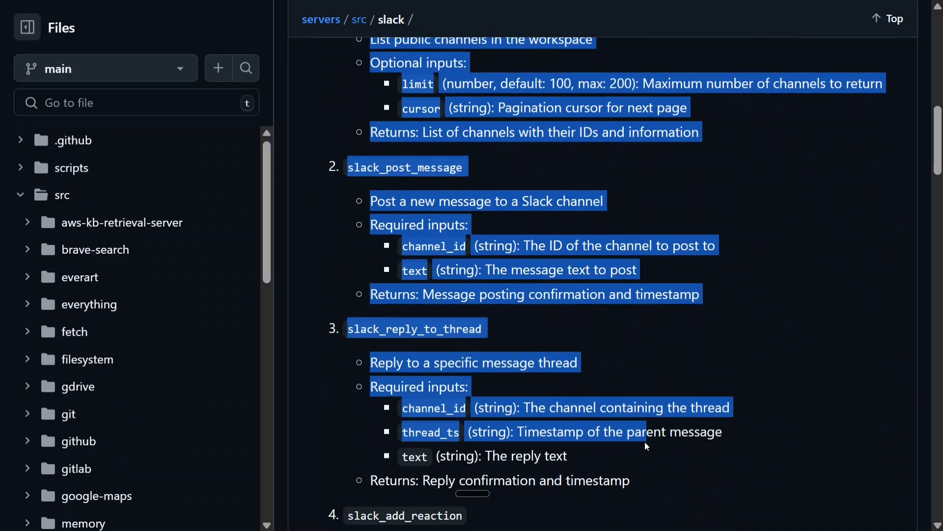
scroll(down, 3)
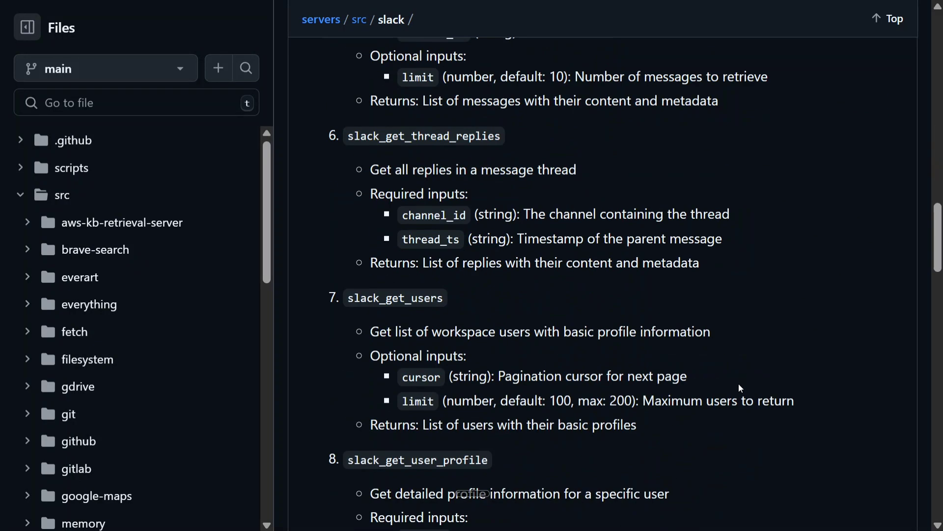
scroll(down, 3)
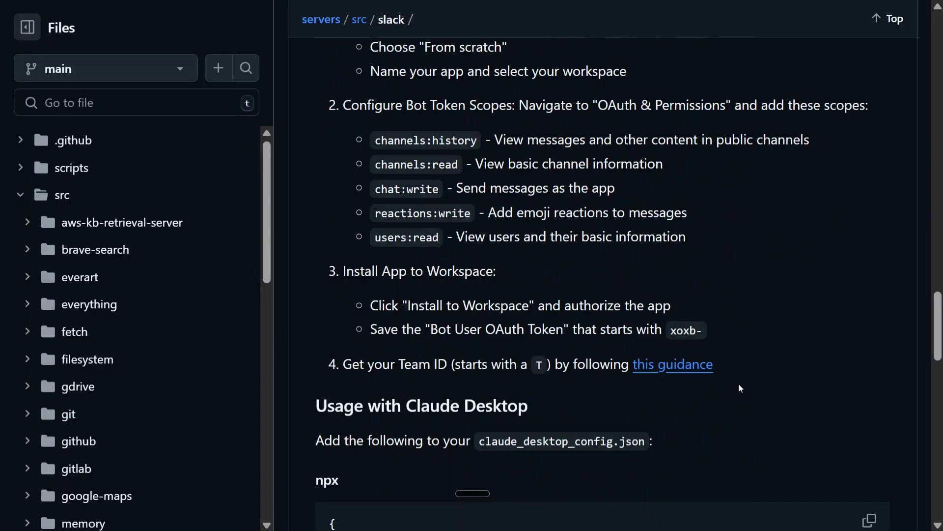
scroll(down, 3)
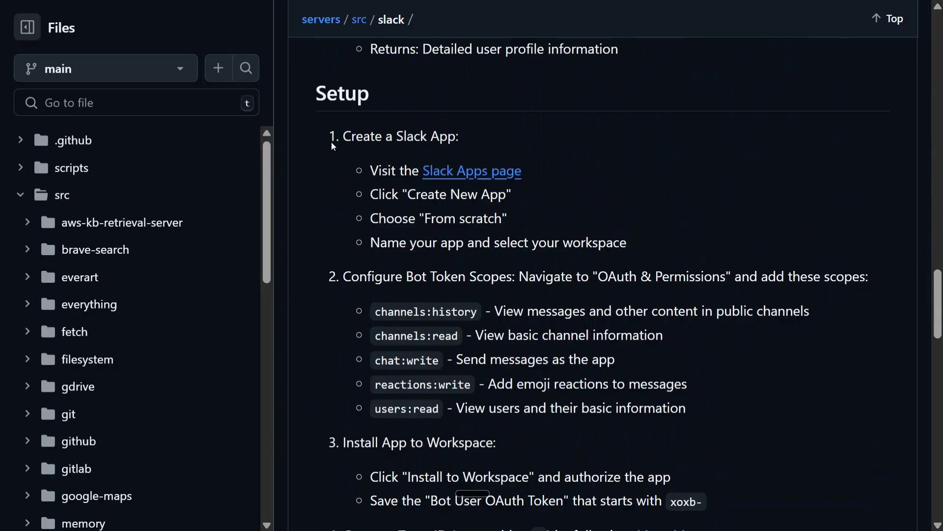
mouse_move(386, 291)
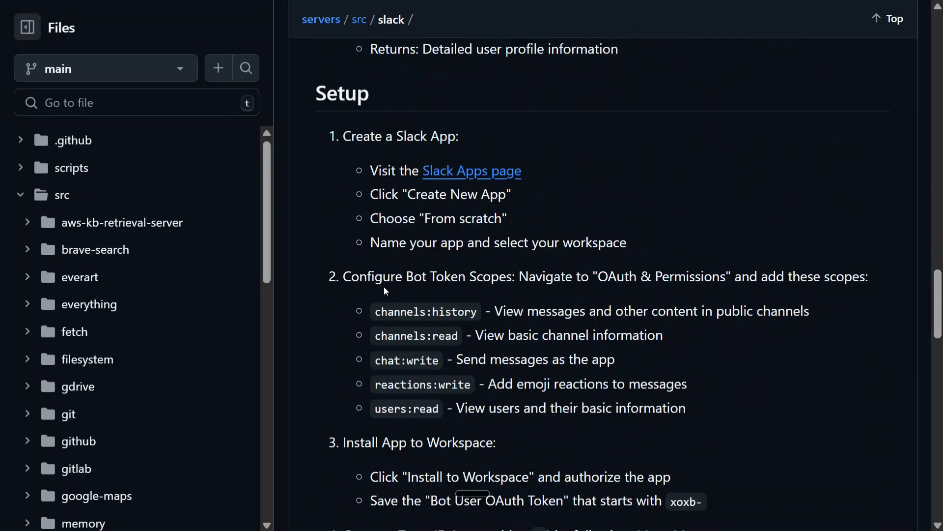
scroll(down, 3)
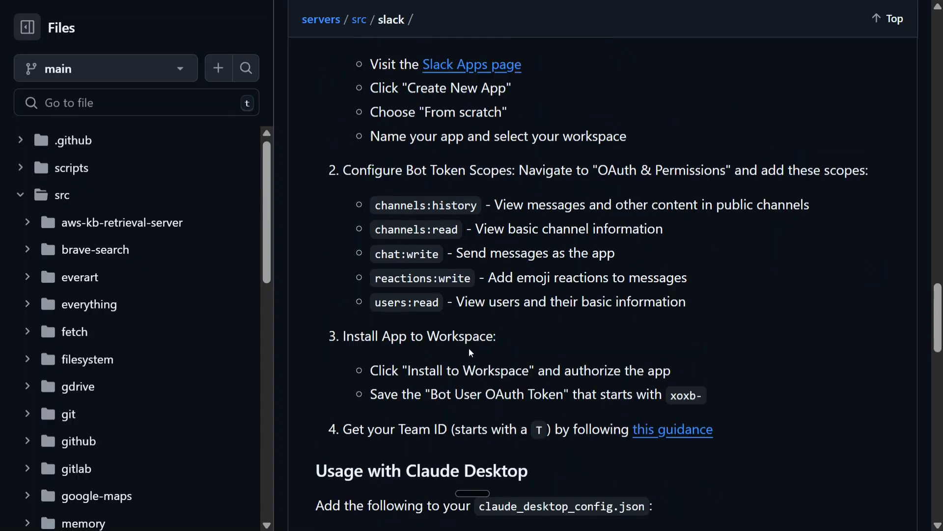
right_click(471, 255)
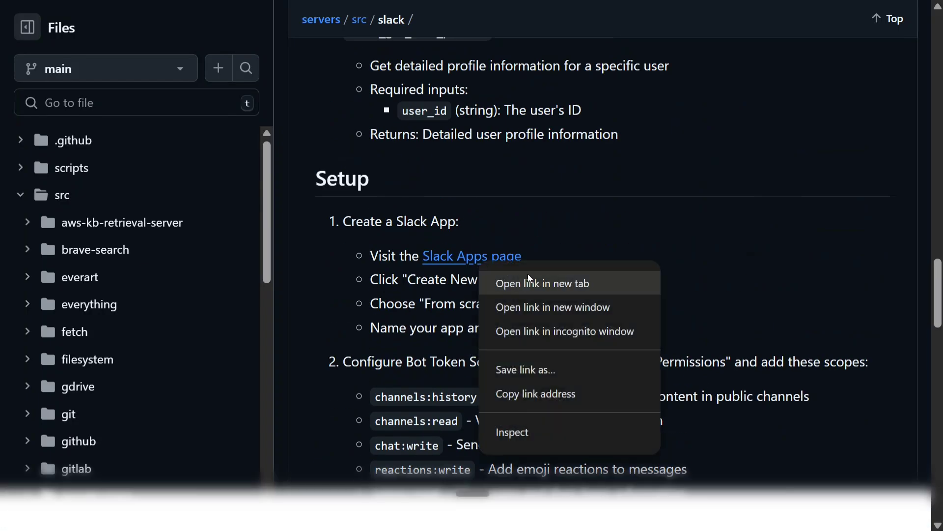
Open Slack Apps and create TEST-1 from scratch in Data Science Pocket.
click(542, 284)
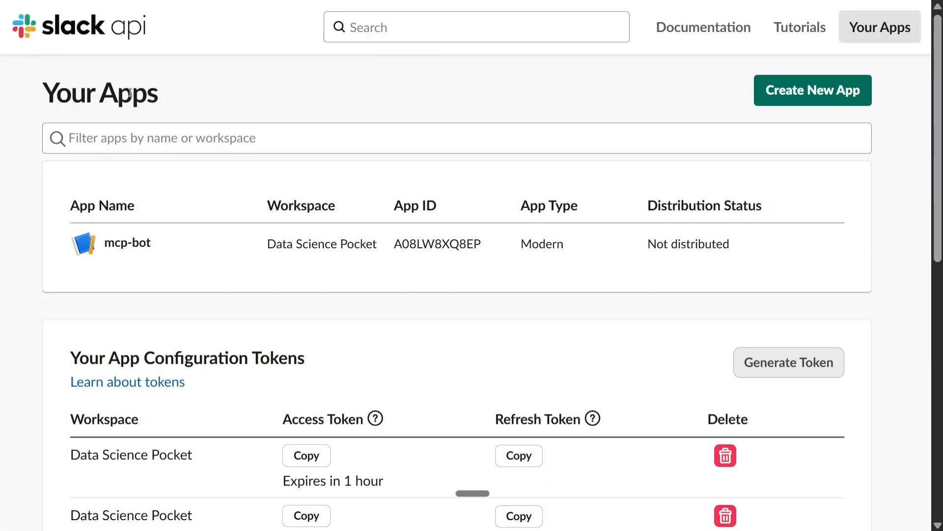
mouse_move(394, 113)
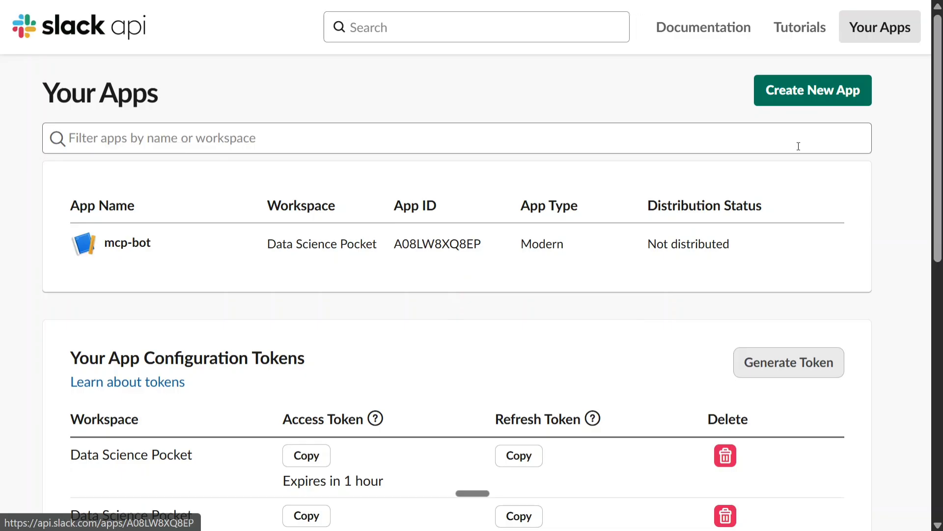
click(812, 91)
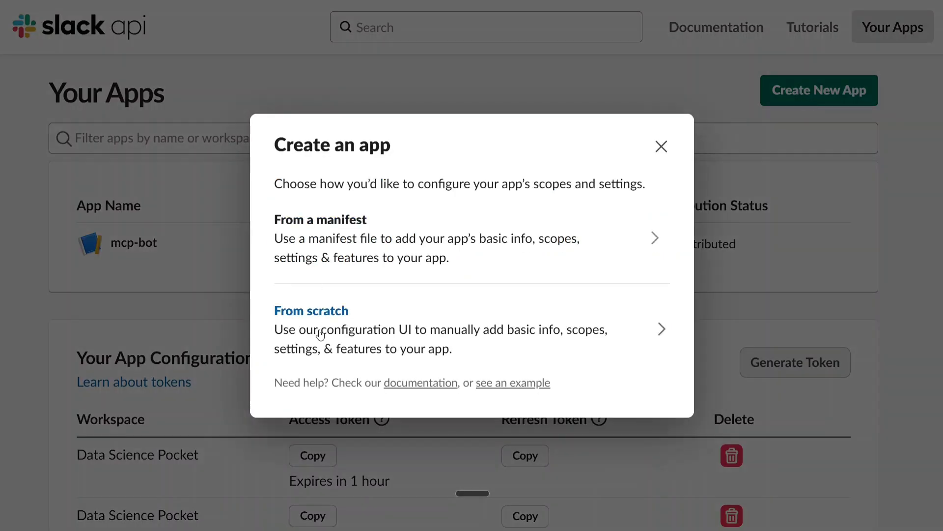
click(311, 311)
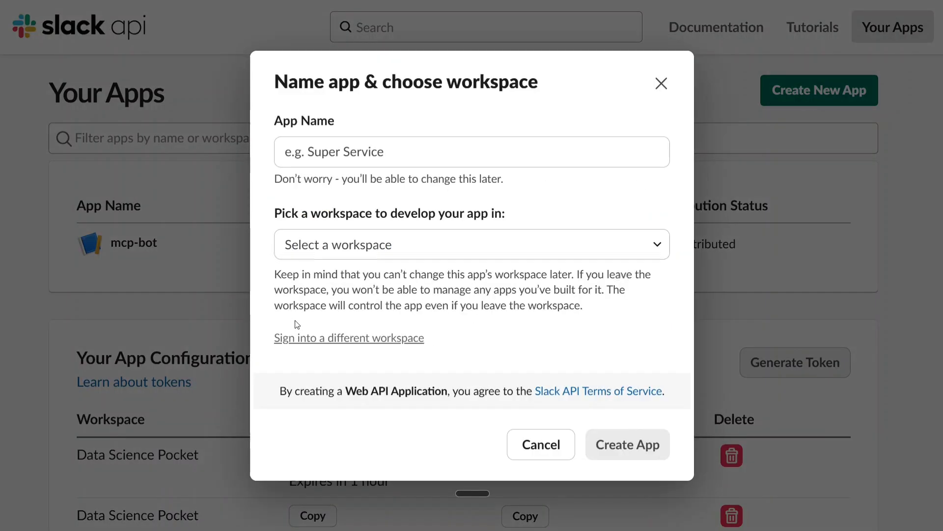
click(471, 244)
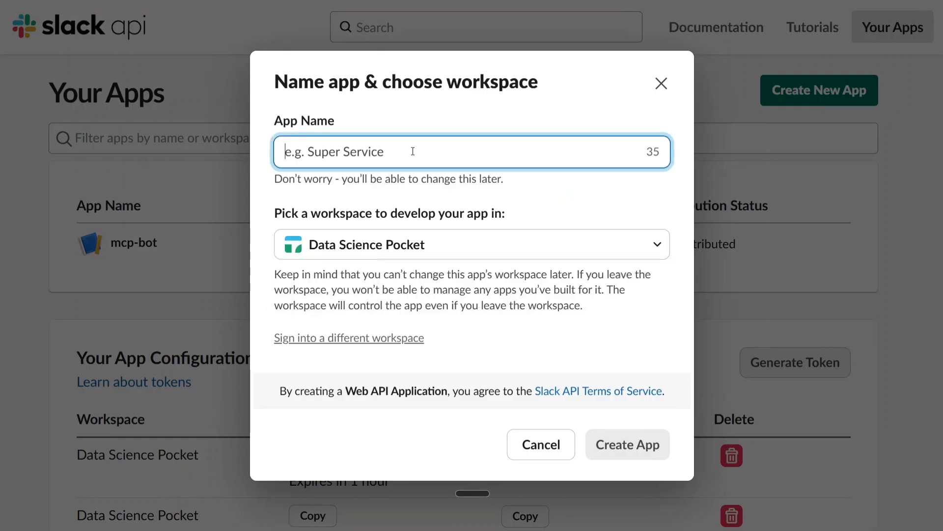
text(TEST-1)
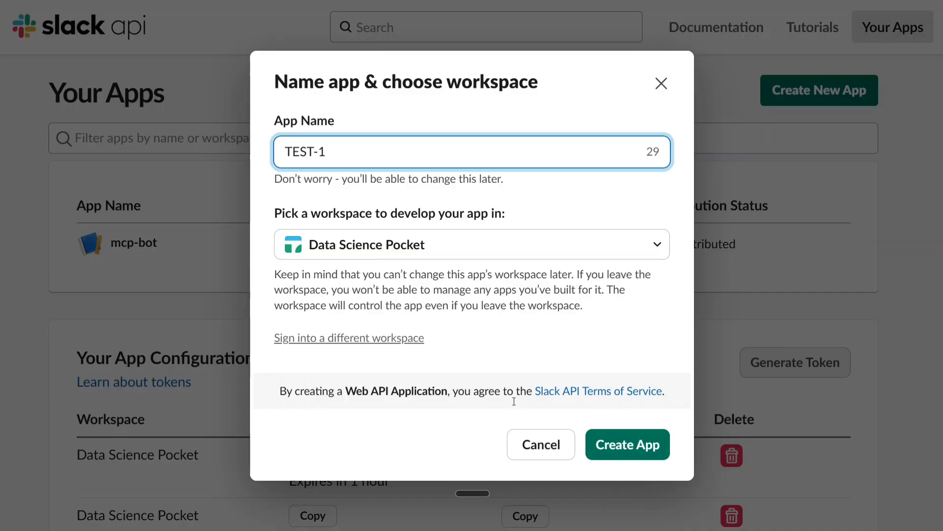
click(627, 444)
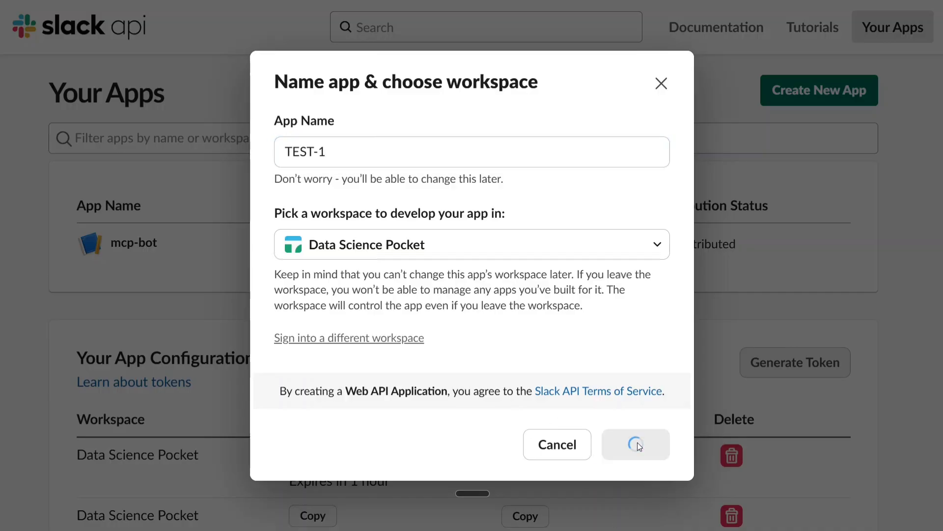
click(635, 444)
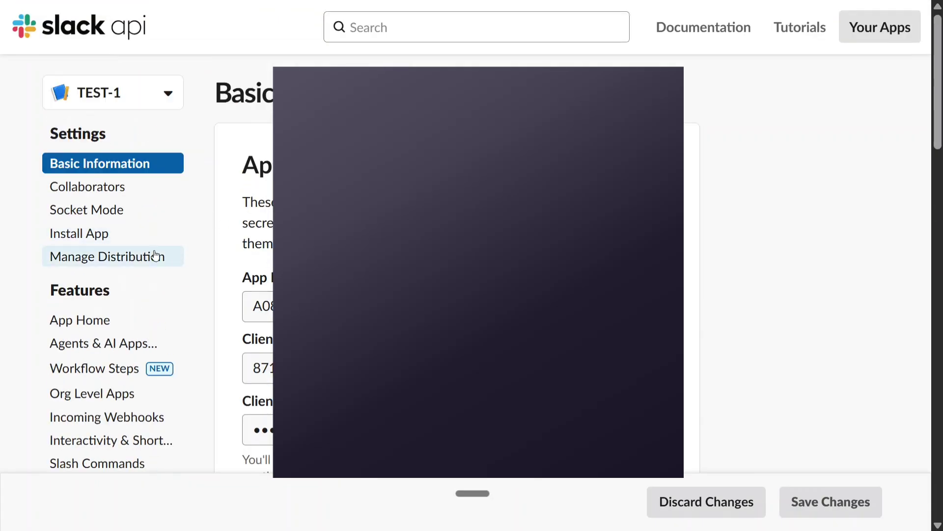
mouse_move(112, 343)
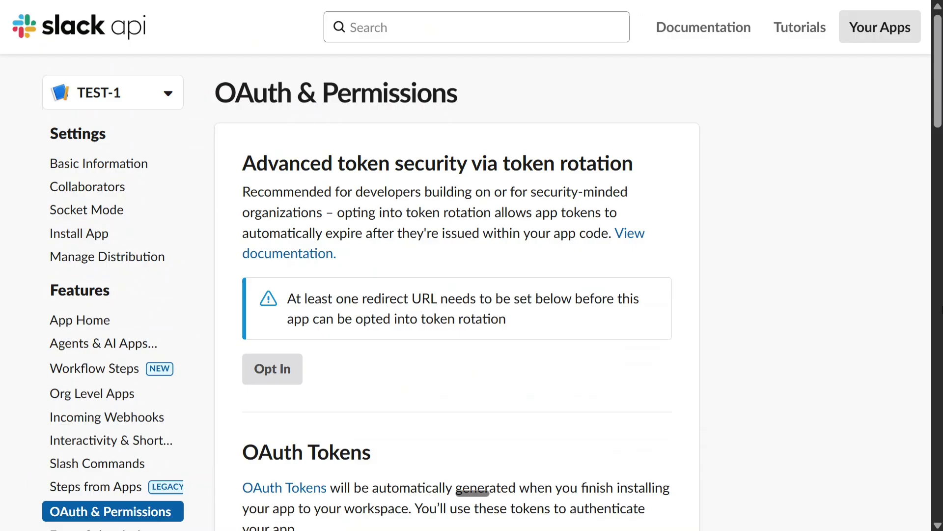
Scroll TEST-1's OAuth & Permissions page down to OAuth Tokens.
scroll(down, 3)
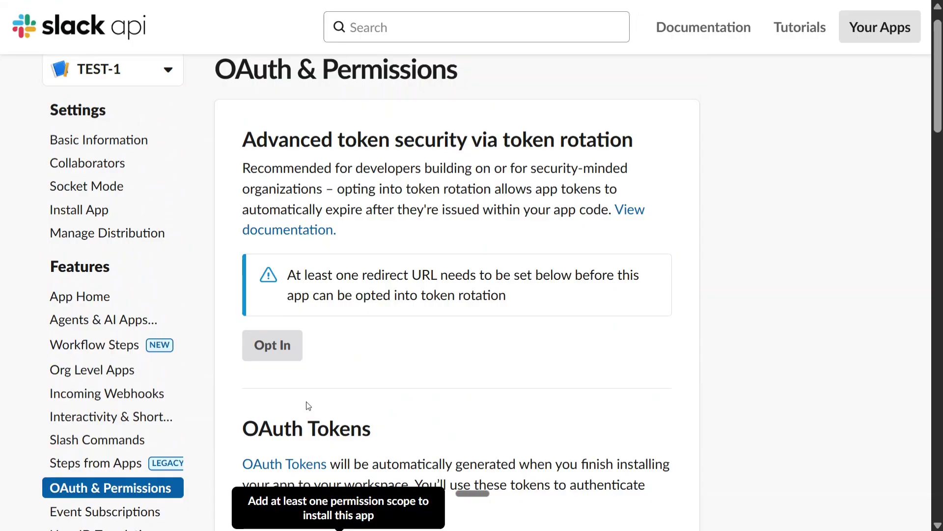
scroll(down, 3)
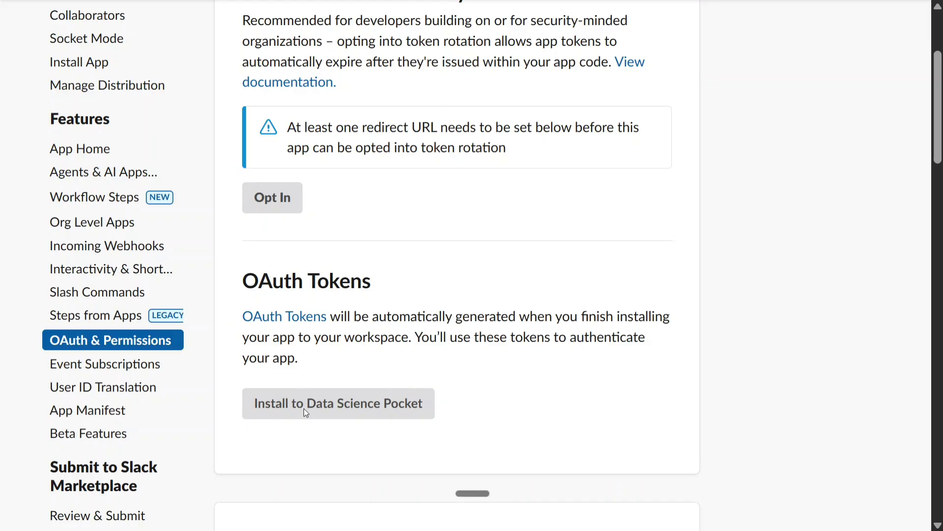
mouse_move(338, 403)
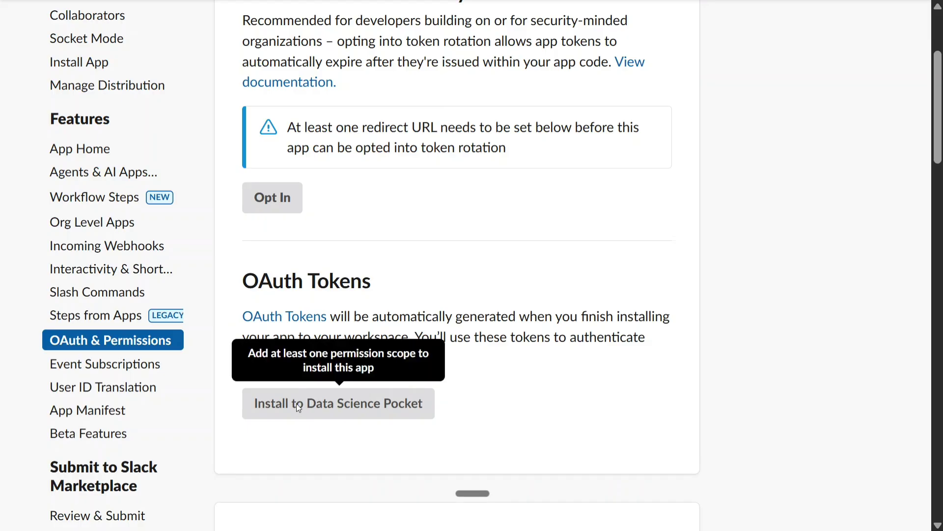
scroll(down, 3)
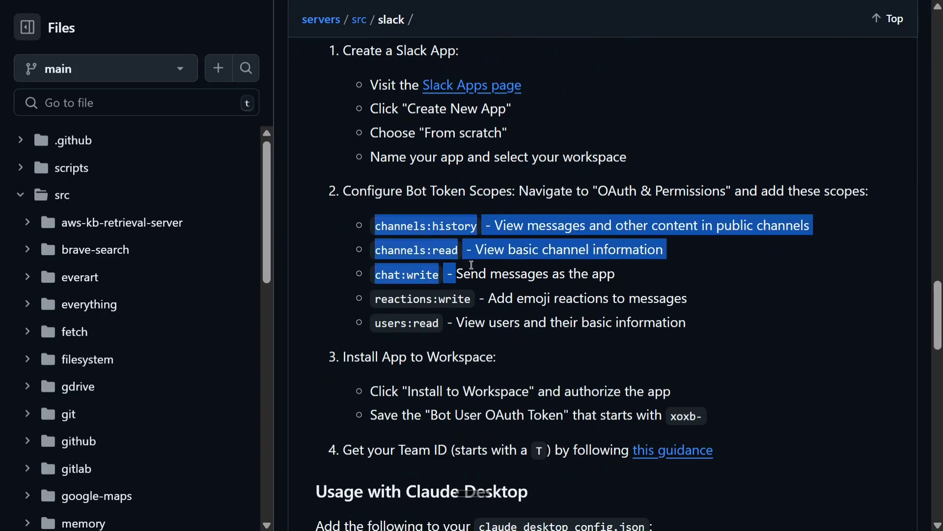
drag(471, 265, 686, 322)
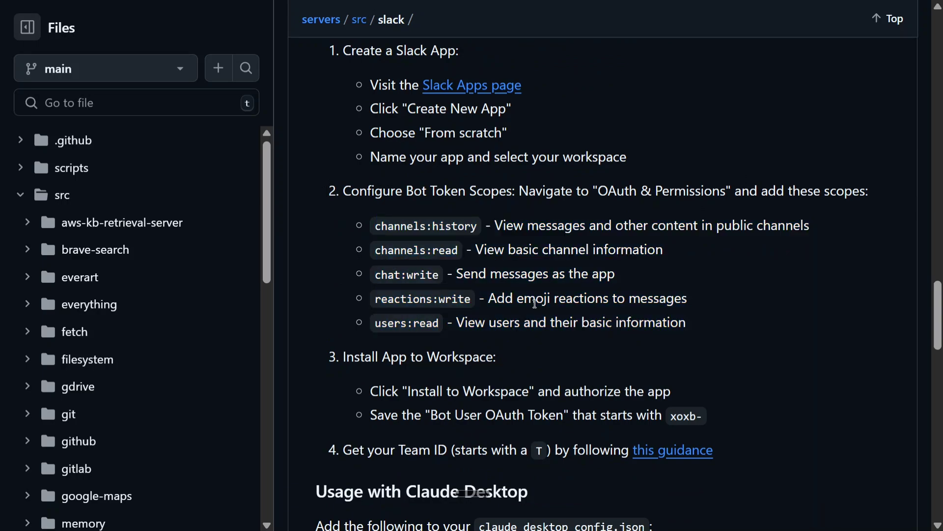
mouse_move(411, 322)
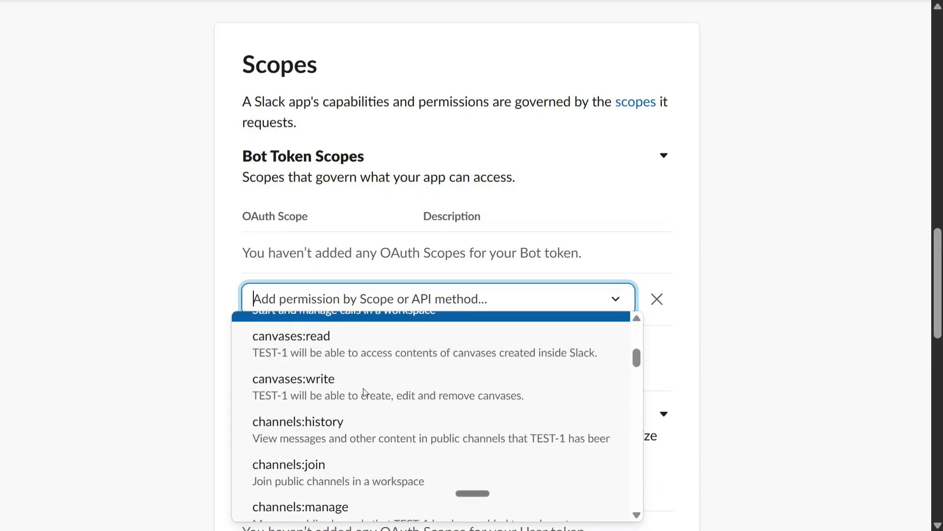
Add channels:read as TEST-1's bot token scope.
scroll(down, 3)
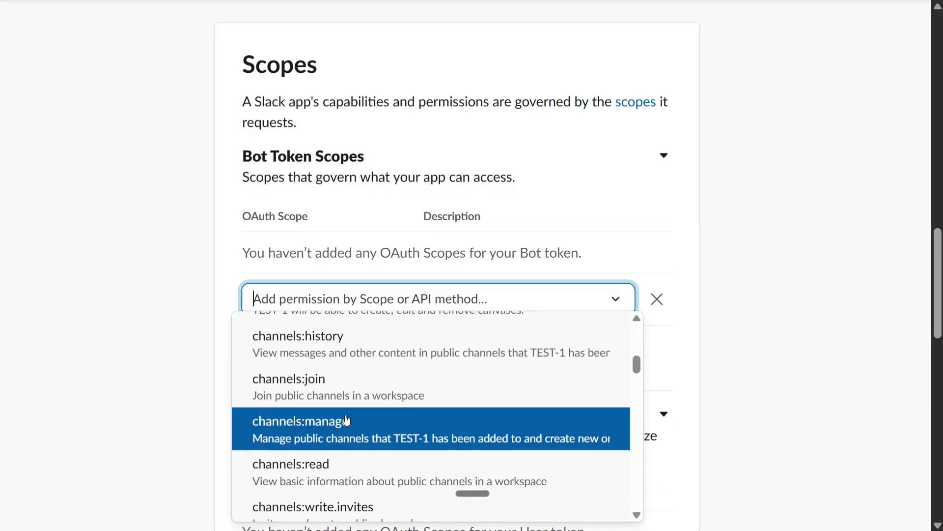
click(290, 463)
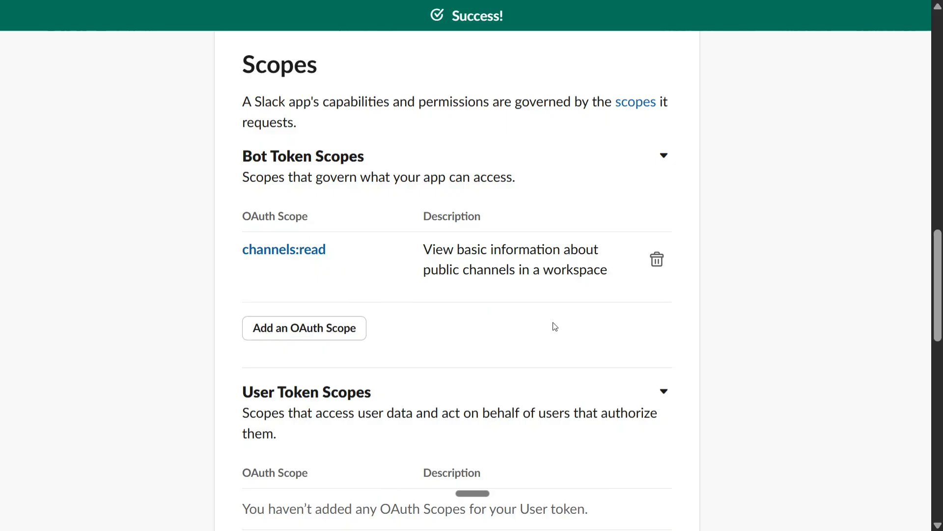
scroll(up, 3)
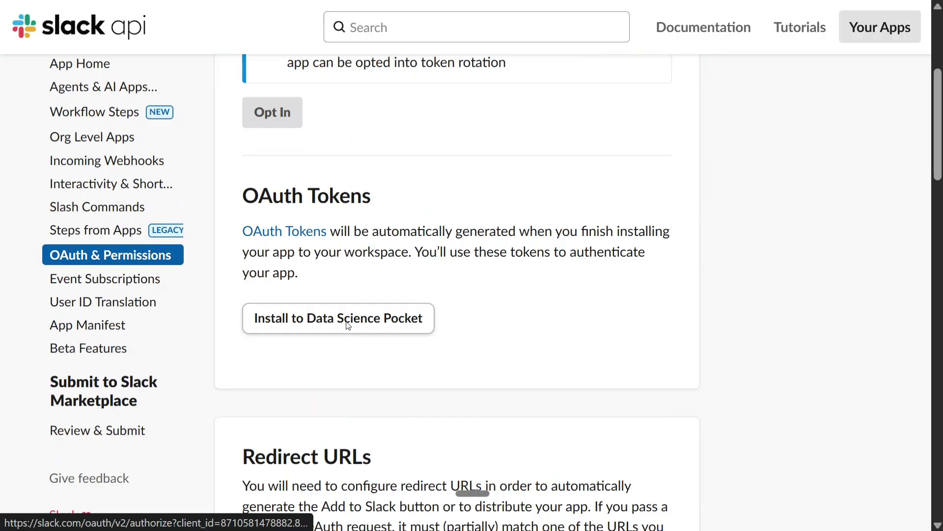
Install TEST-1 to Data Science Pocket and allow its access.
click(339, 318)
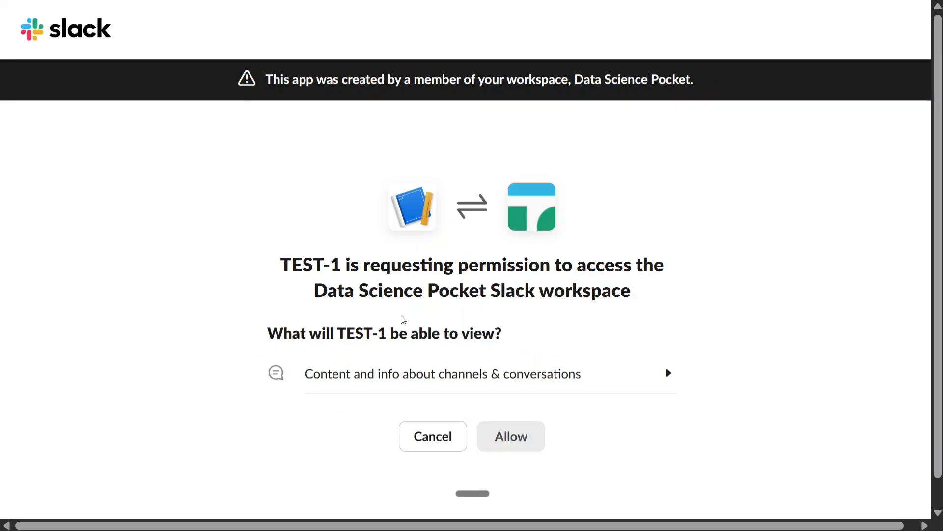
click(510, 436)
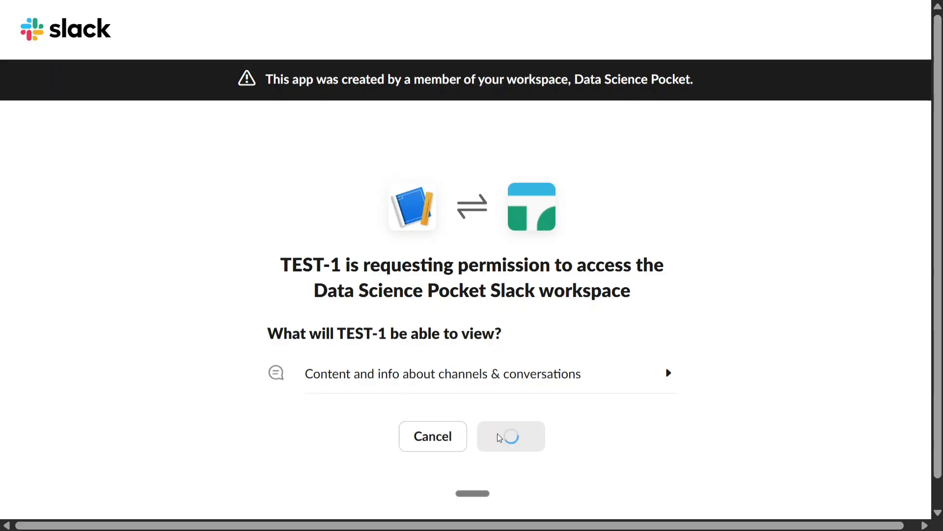
click(511, 435)
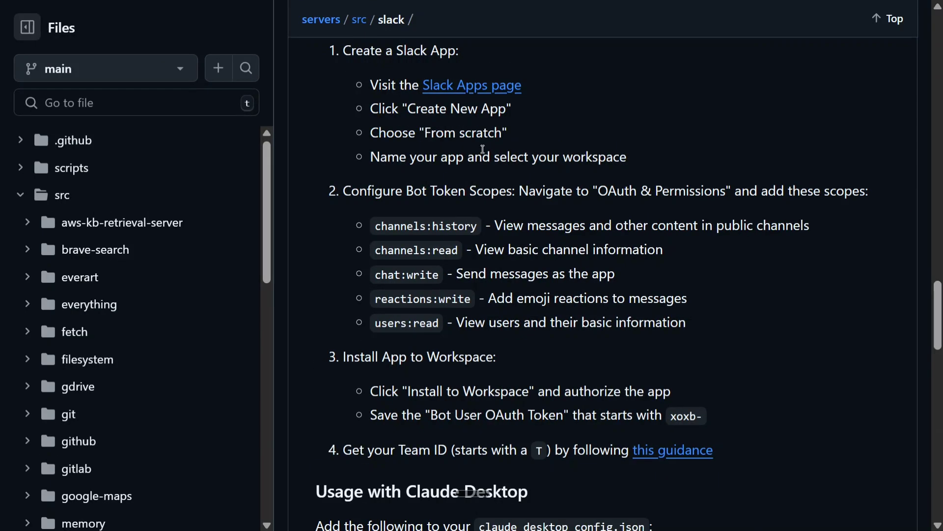
Scroll the GitHub readme down to step 4, Get your Team ID.
scroll(down, 3)
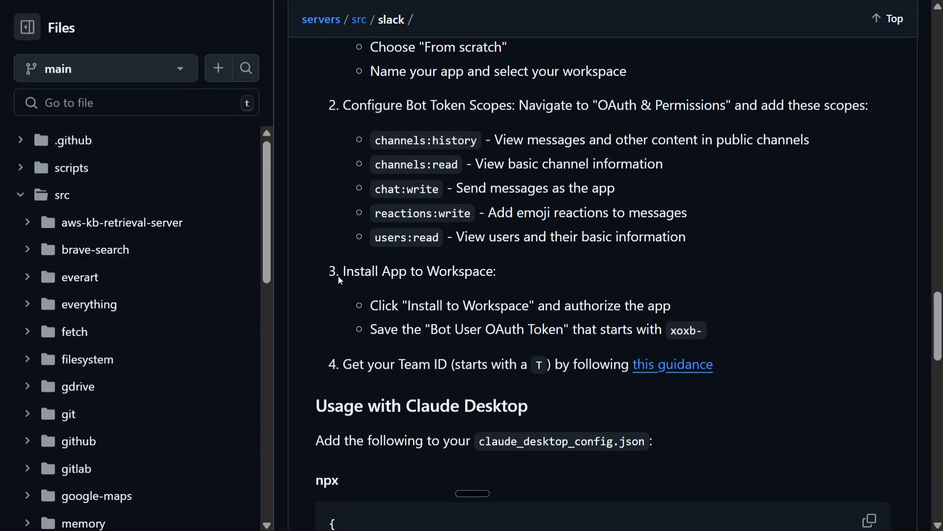
mouse_move(728, 343)
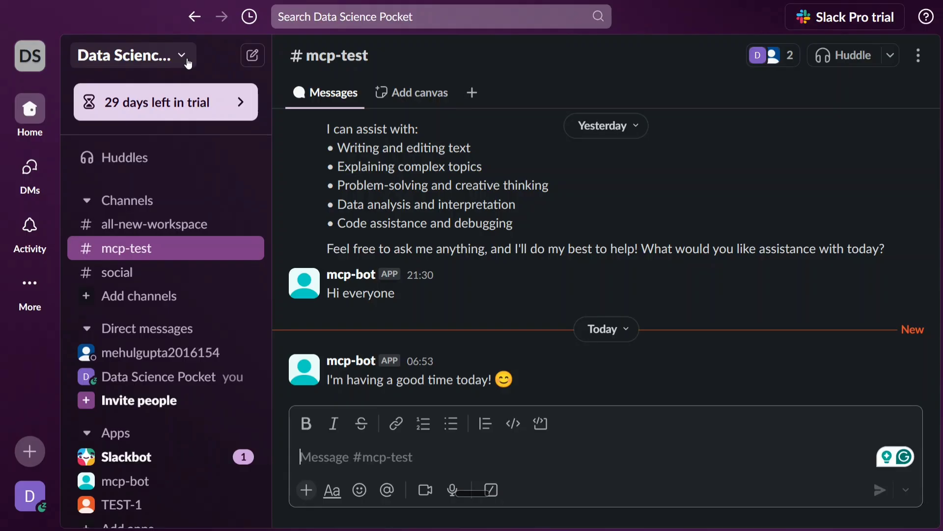
Open datasciencepocket.slack.com in the browser to read the team ID from its URL.
click(127, 55)
text(data)
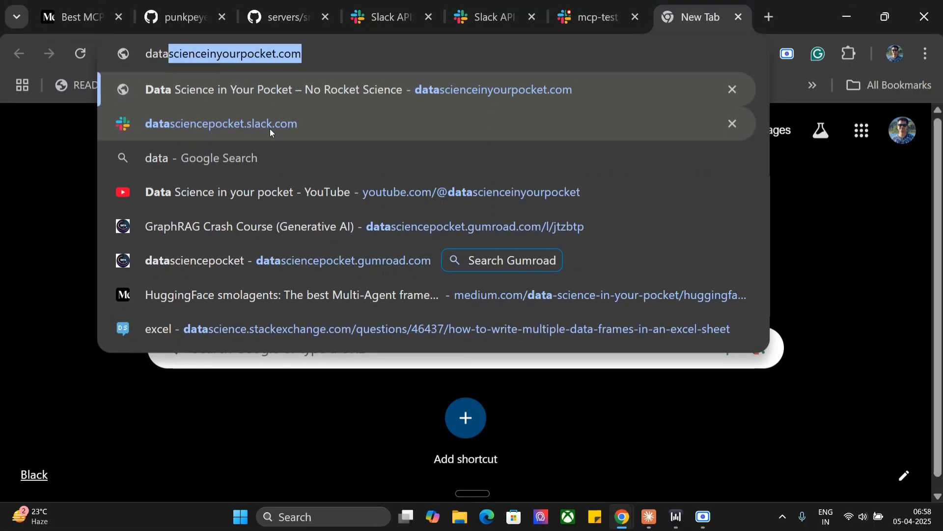
click(220, 123)
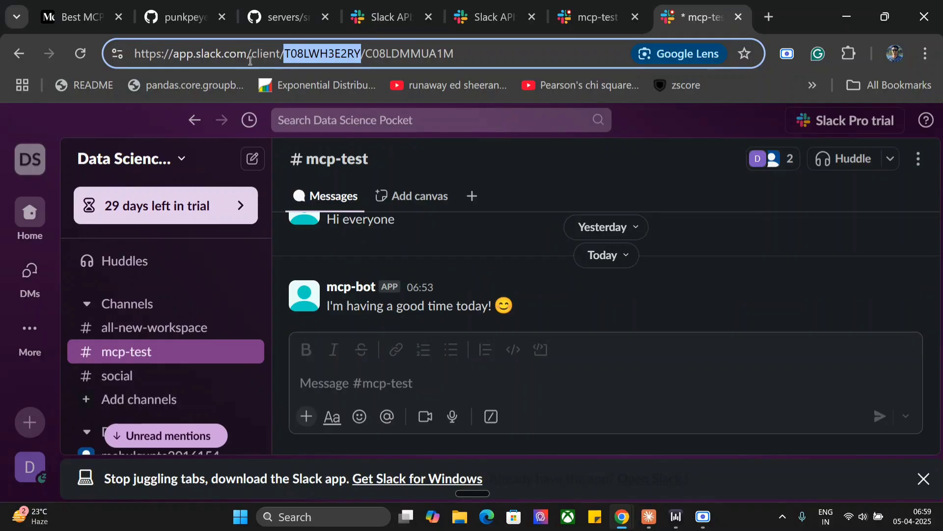
click(283, 16)
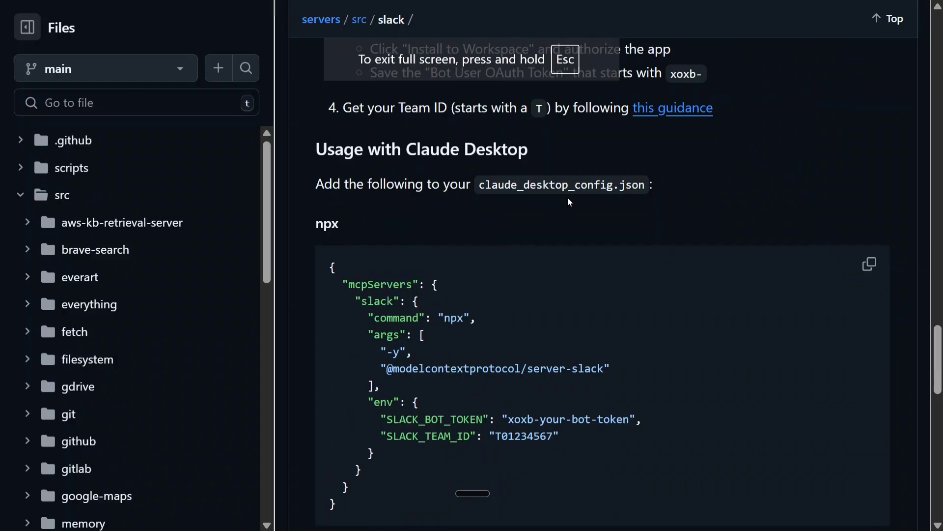
Scroll to the Claude Desktop npx config and select the SLACK_BOT_TOKEN key.
scroll(down, 3)
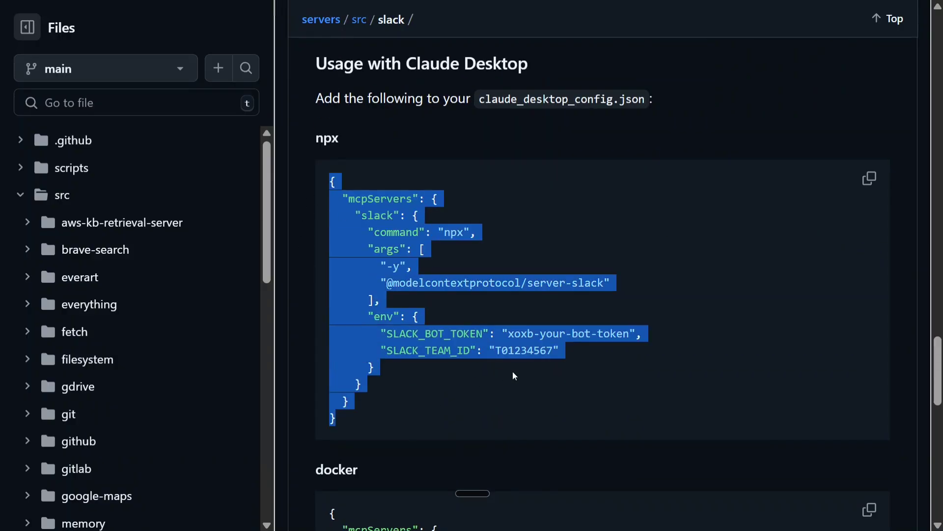
click(402, 343)
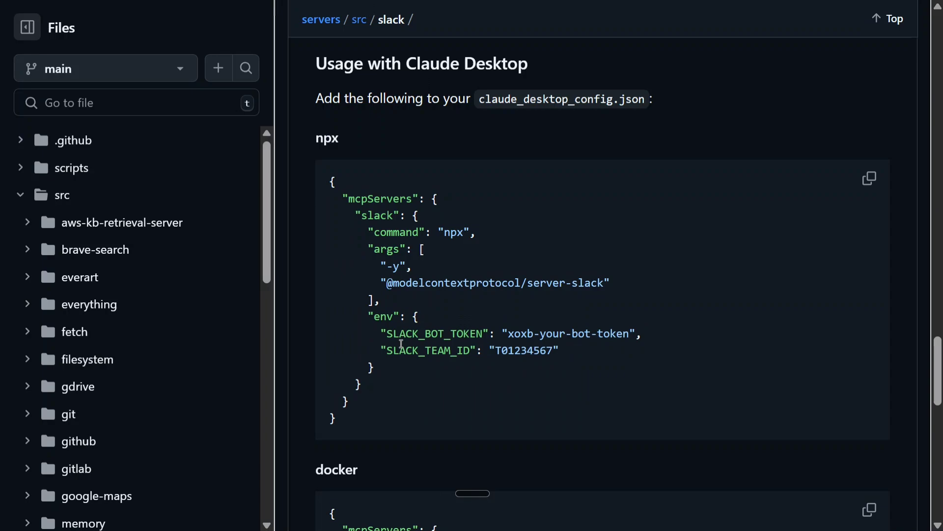
double_click(433, 334)
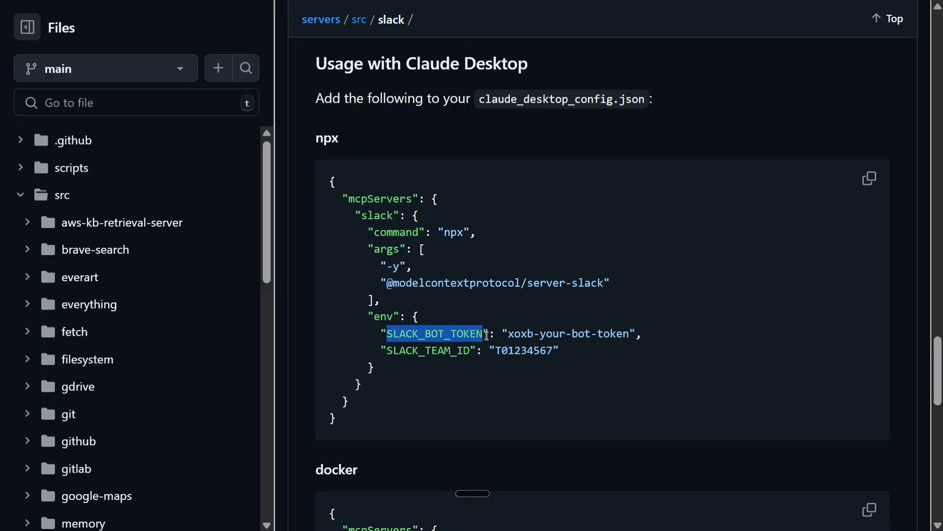
mouse_move(468, 354)
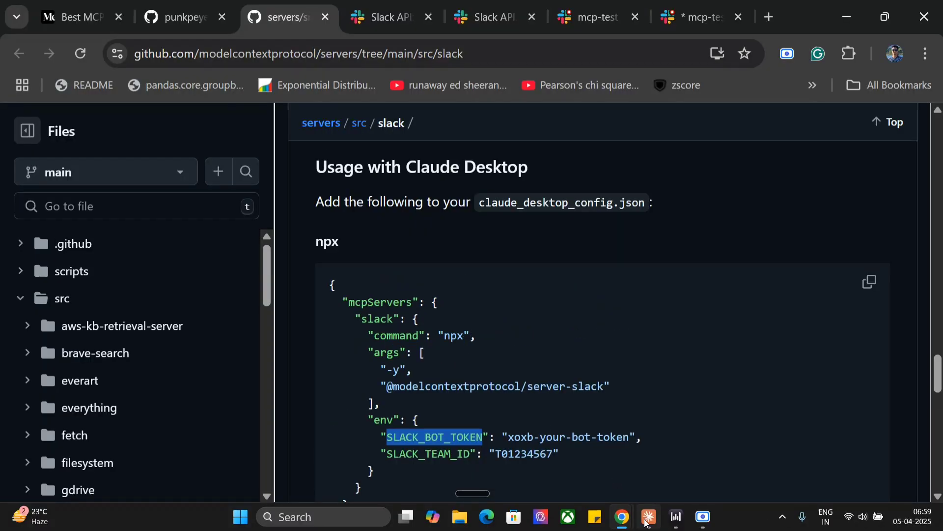
Open claude_desktop_config.json from Claude's settings, then search Task Manager for Claude.
click(648, 517)
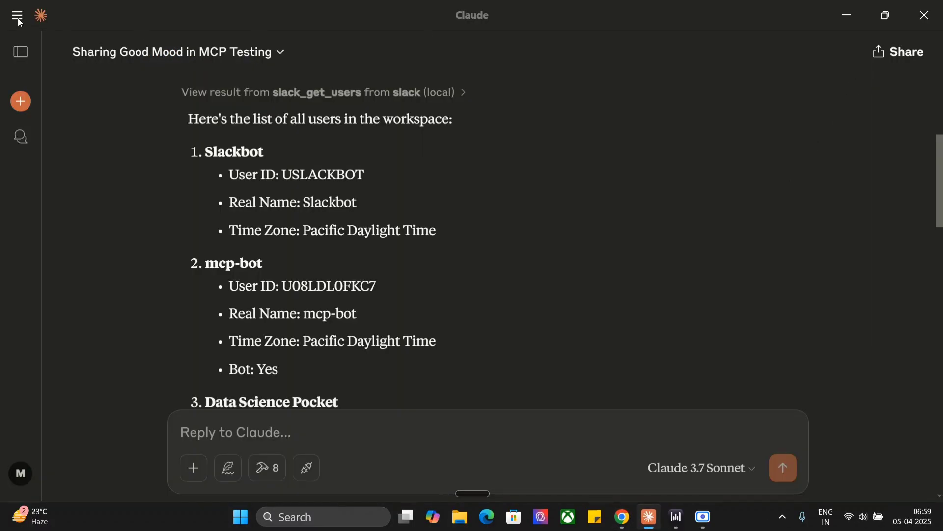
click(17, 15)
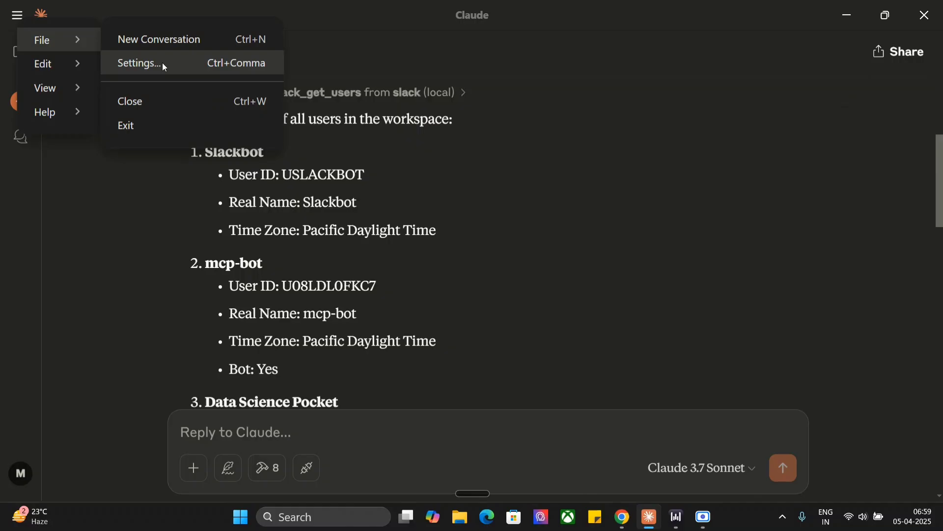
click(138, 63)
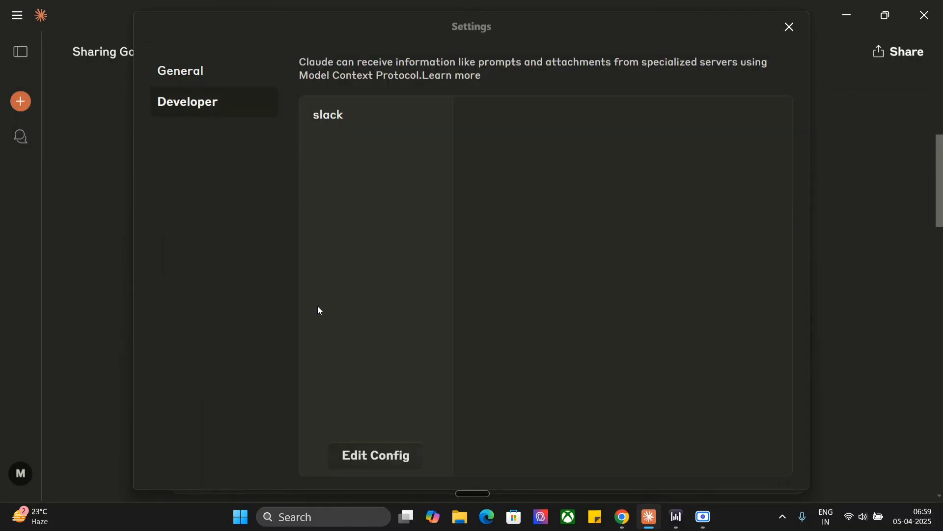
click(374, 456)
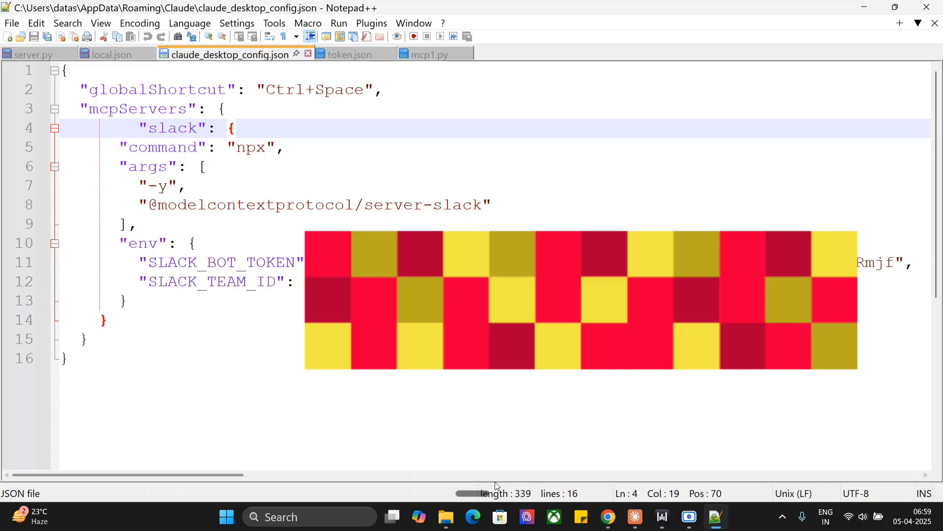
click(226, 516)
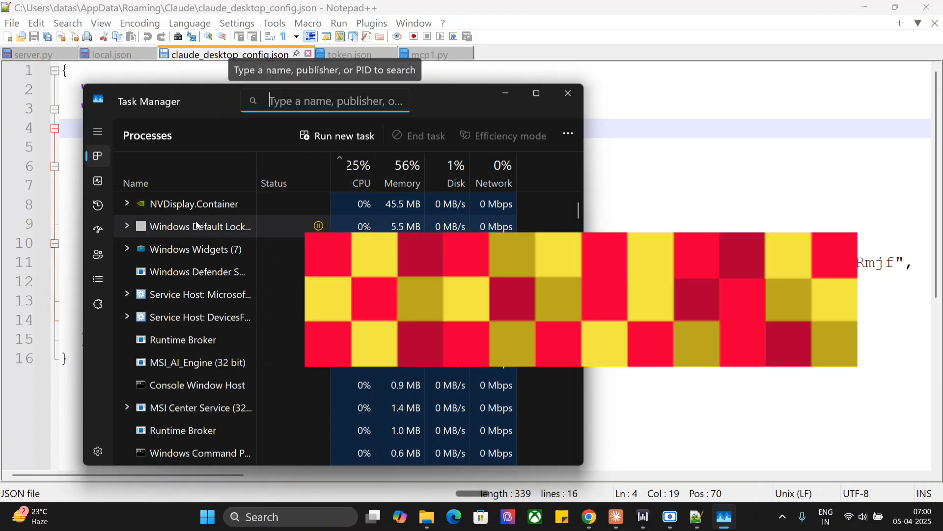
text(cl)
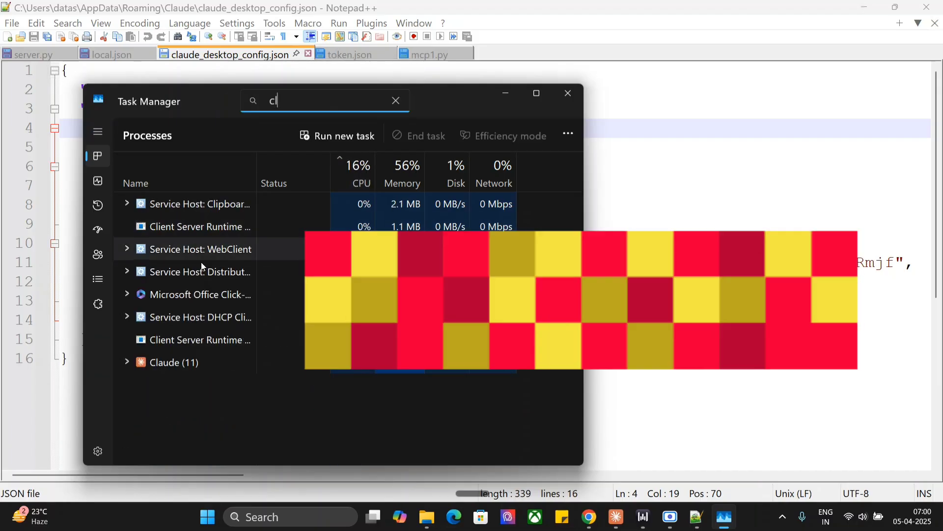